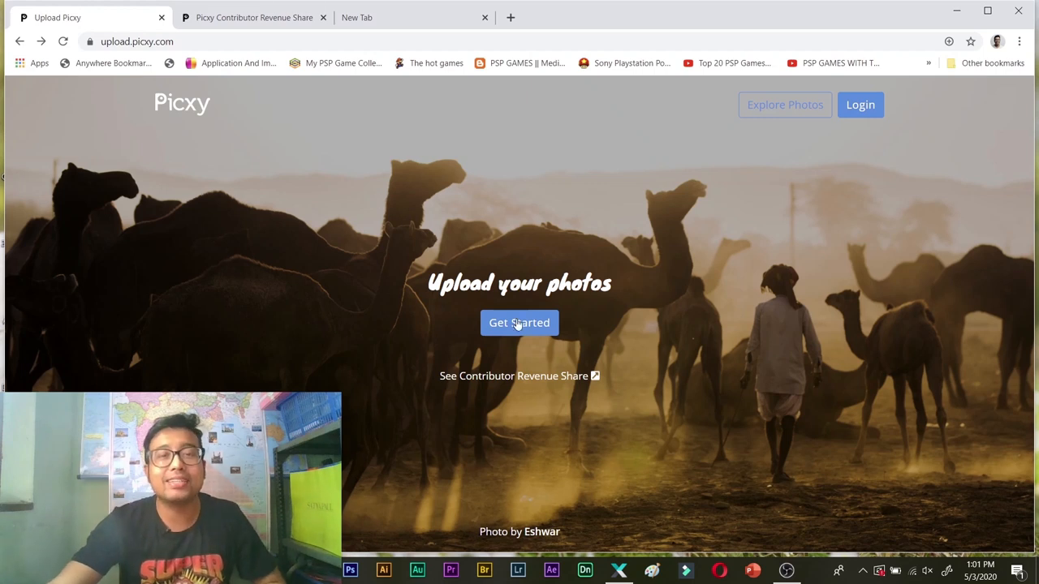
Visit the photographer signup form and start filling in a name
left_click(519, 322)
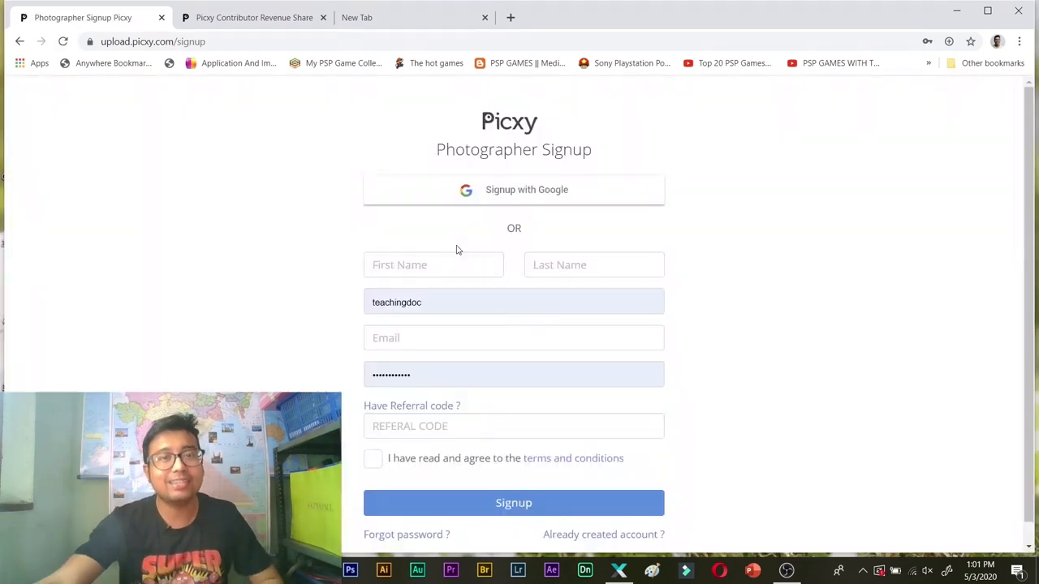
left_click(432, 265)
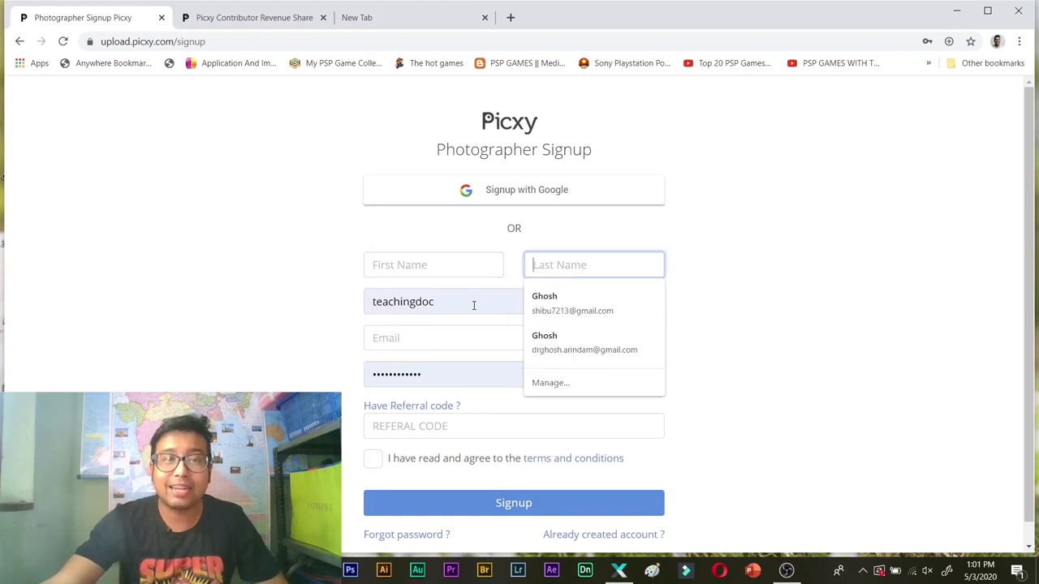
left_click(513, 373)
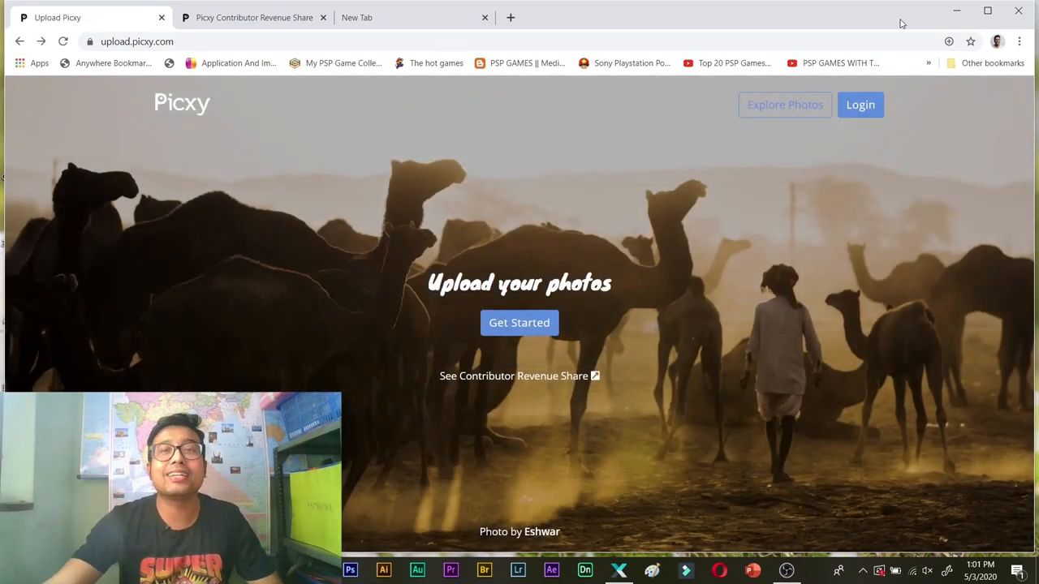
Sign in to the contributor account from the photographer login page with saved credentials
left_click(861, 104)
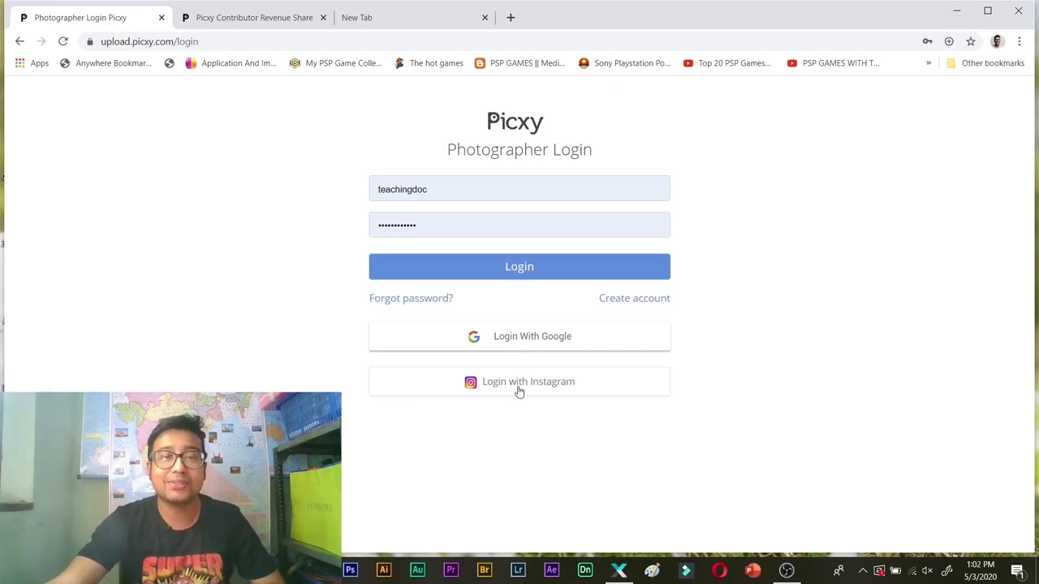
left_click(520, 267)
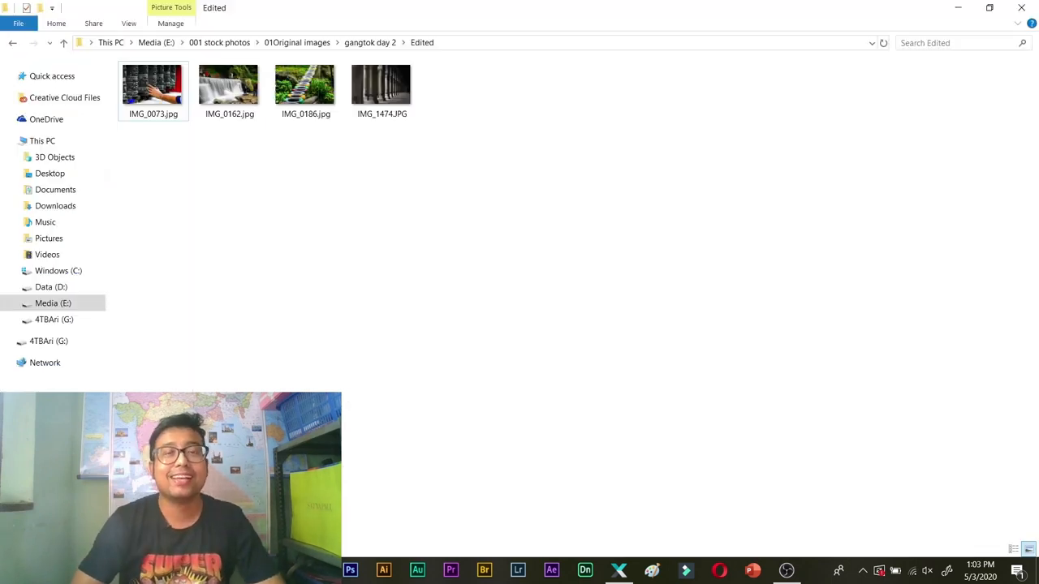
Preview IMG_0162.jpg, the waterfall photo, in Windows Photo Viewer and close it
double_click(229, 85)
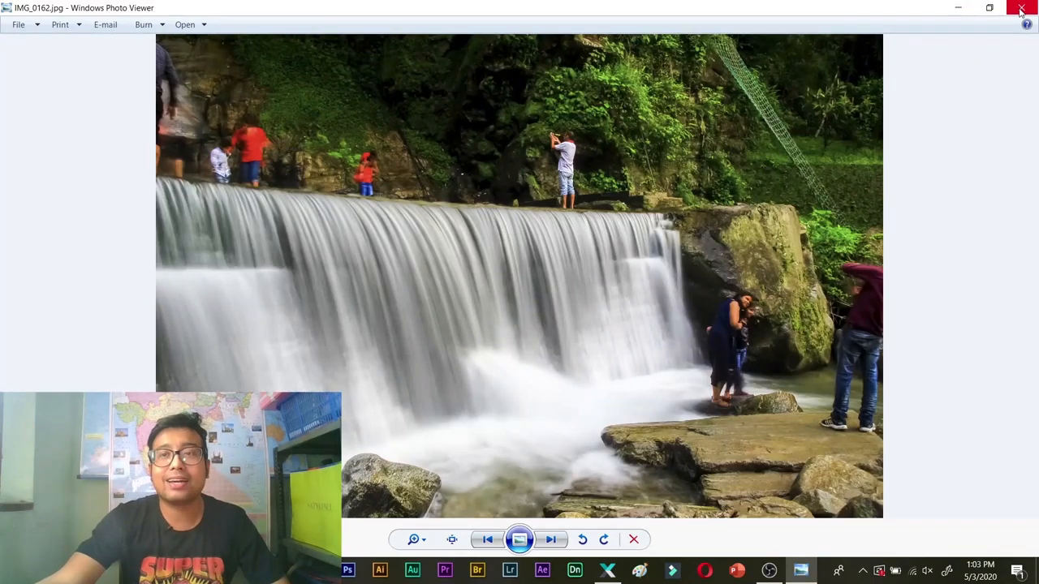
left_click(550, 539)
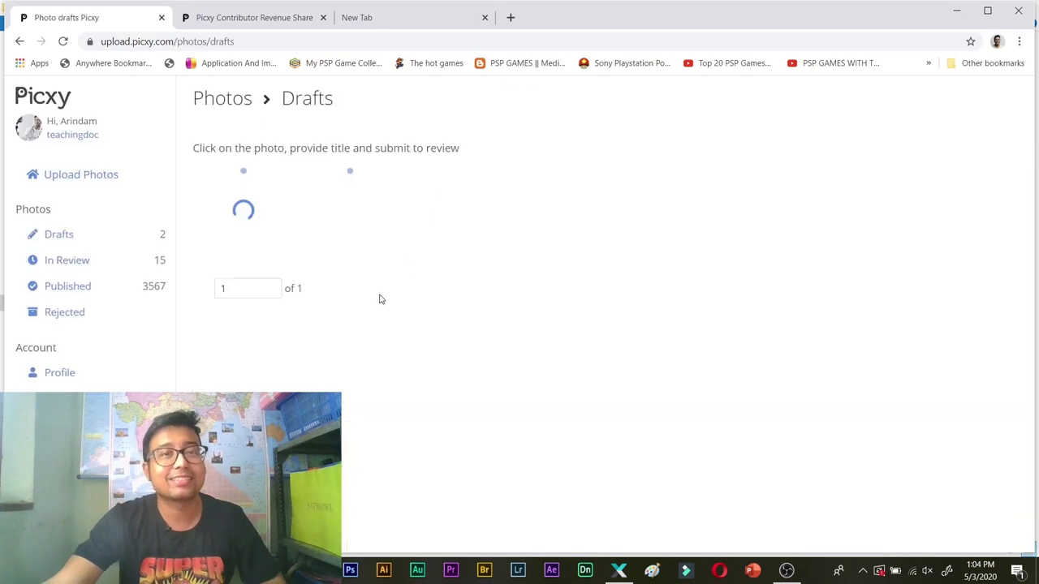
Review the stone pillars draft's details, then the waterfall draft's
left_click(349, 211)
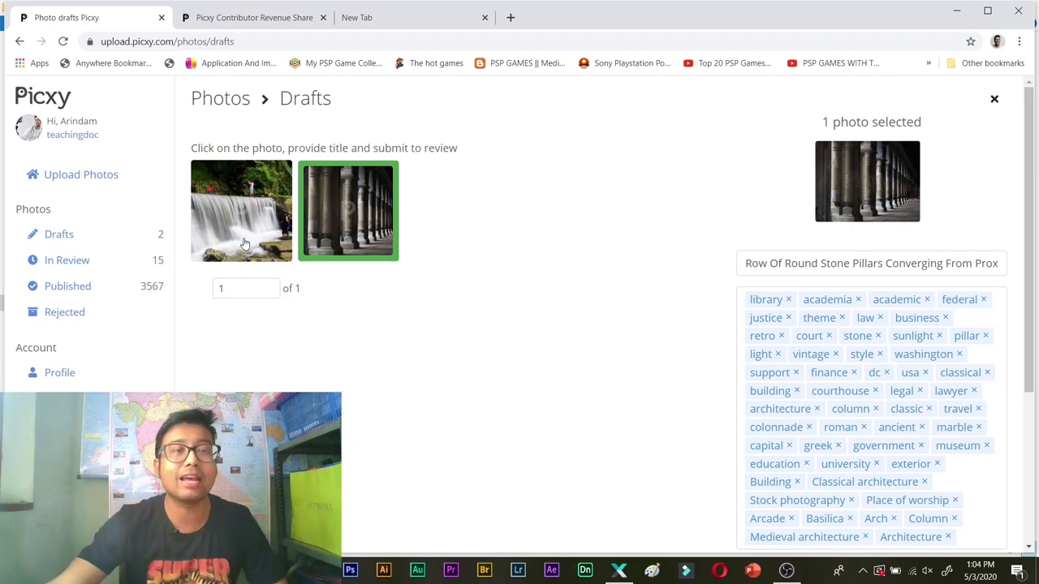
left_click(240, 211)
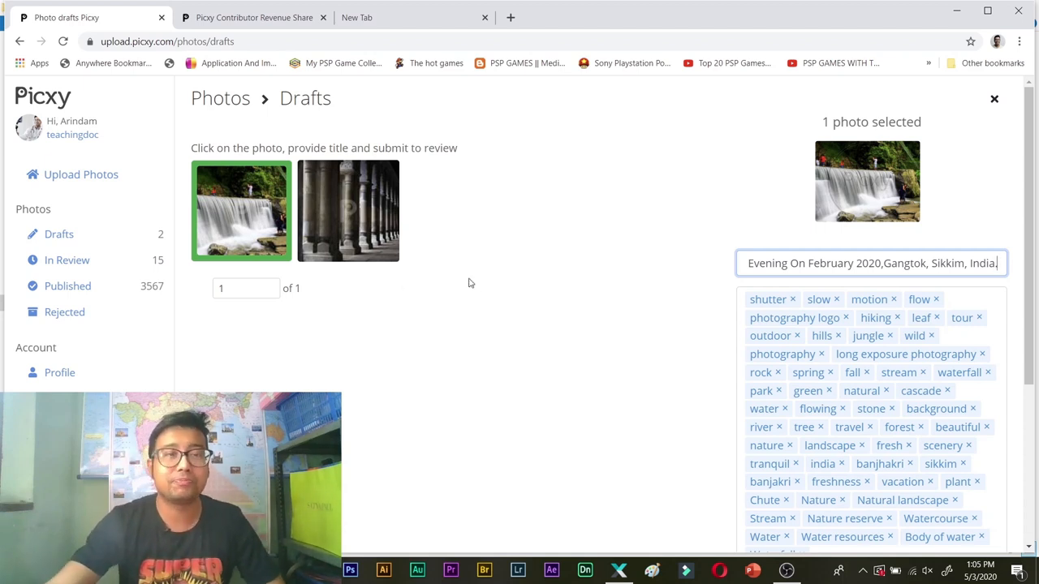
mouse_move(474, 289)
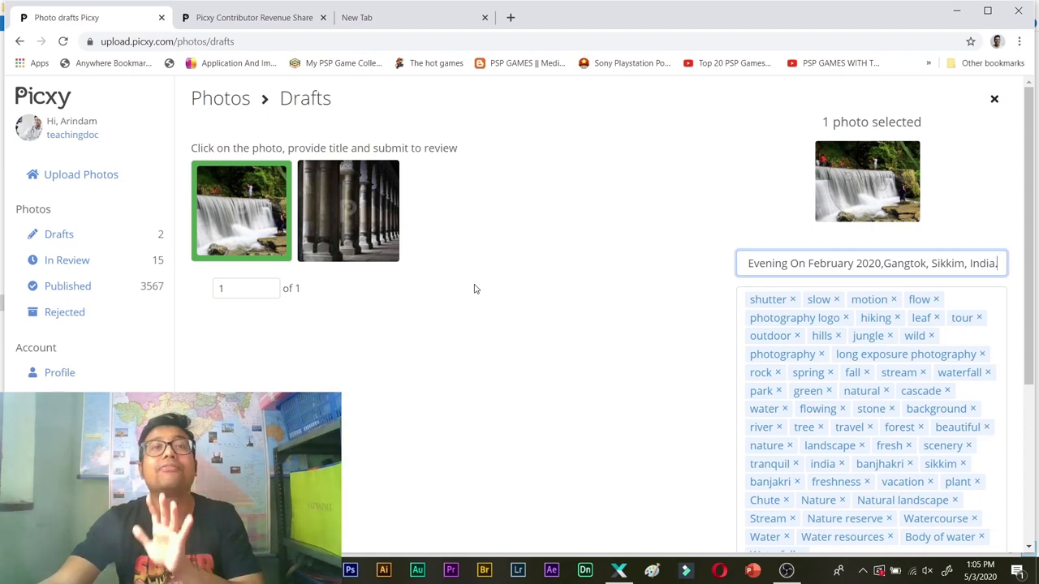
mouse_move(355, 246)
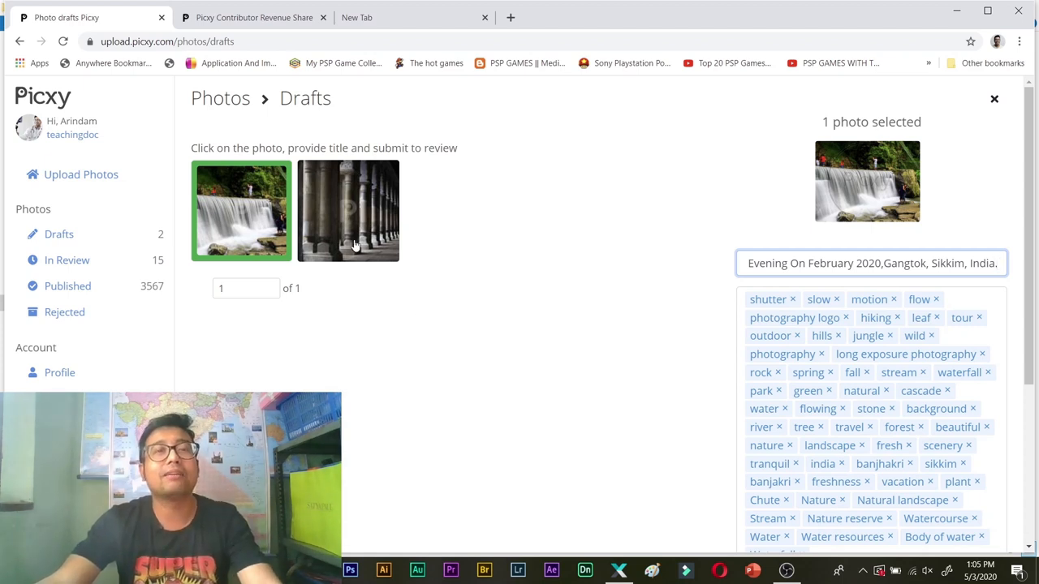
Select both drafts together and focus the shared Title field, dismissing suggestions
left_click(349, 211)
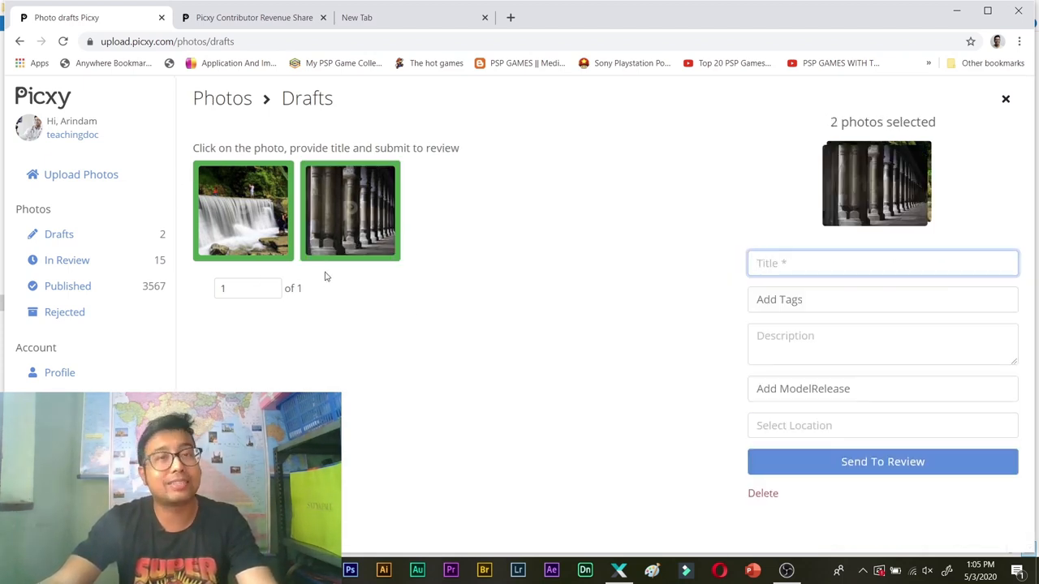
left_click(884, 263)
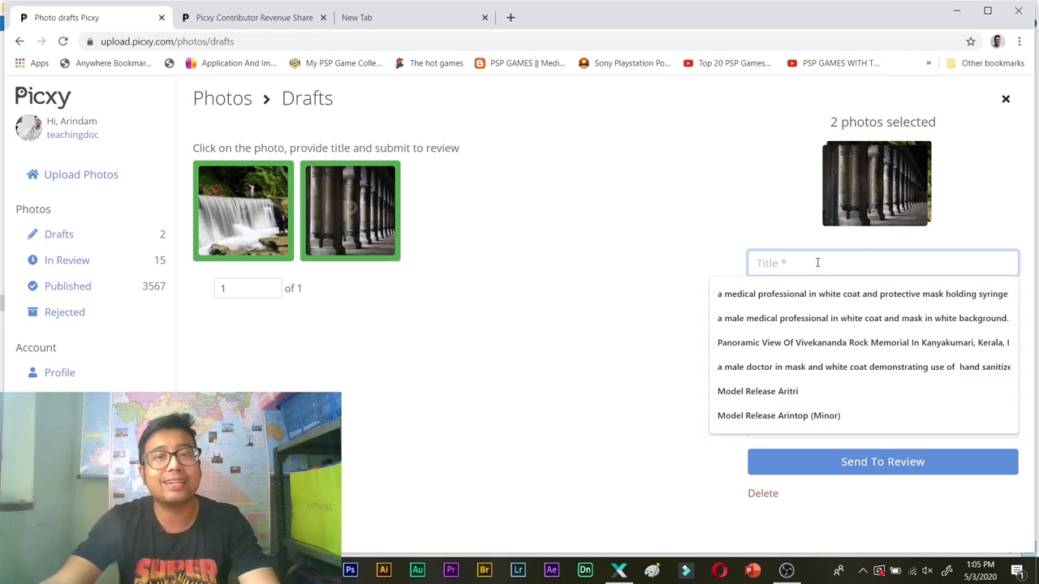
left_click(496, 418)
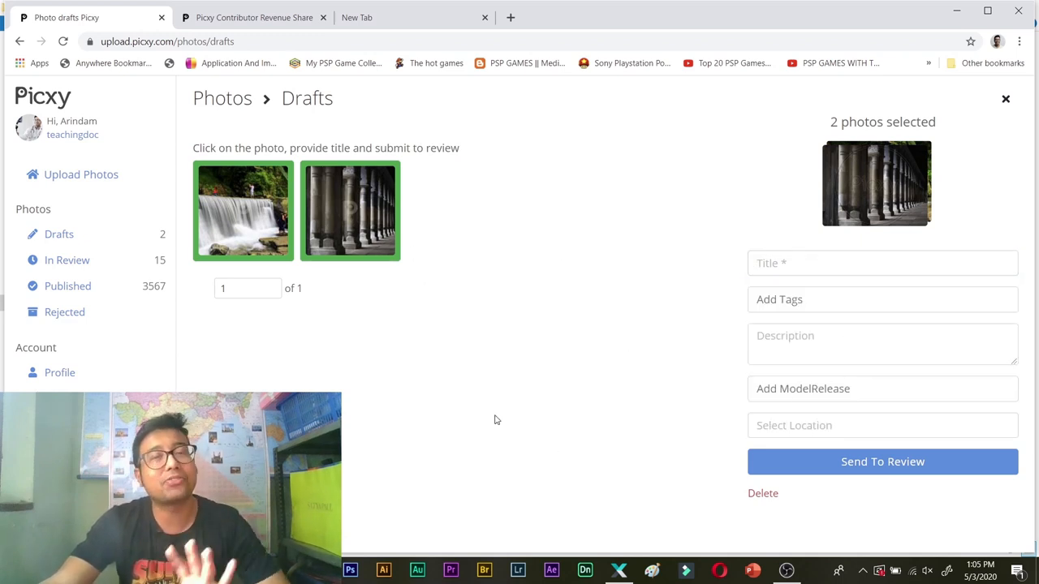
mouse_move(487, 358)
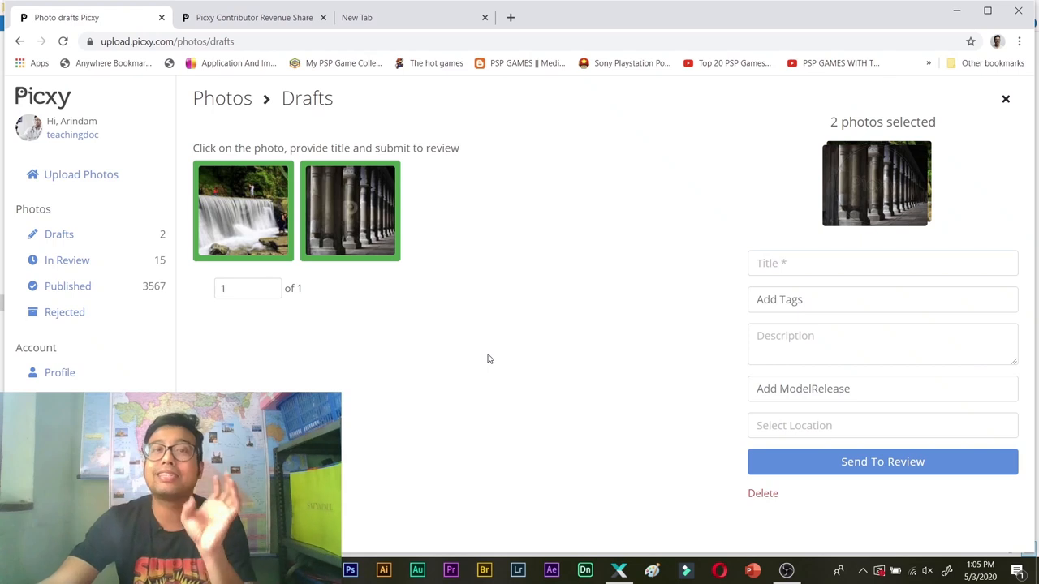
Replace the waterfall draft's title with '1st February 2020, Gangtok, Sikkim'
left_click(242, 211)
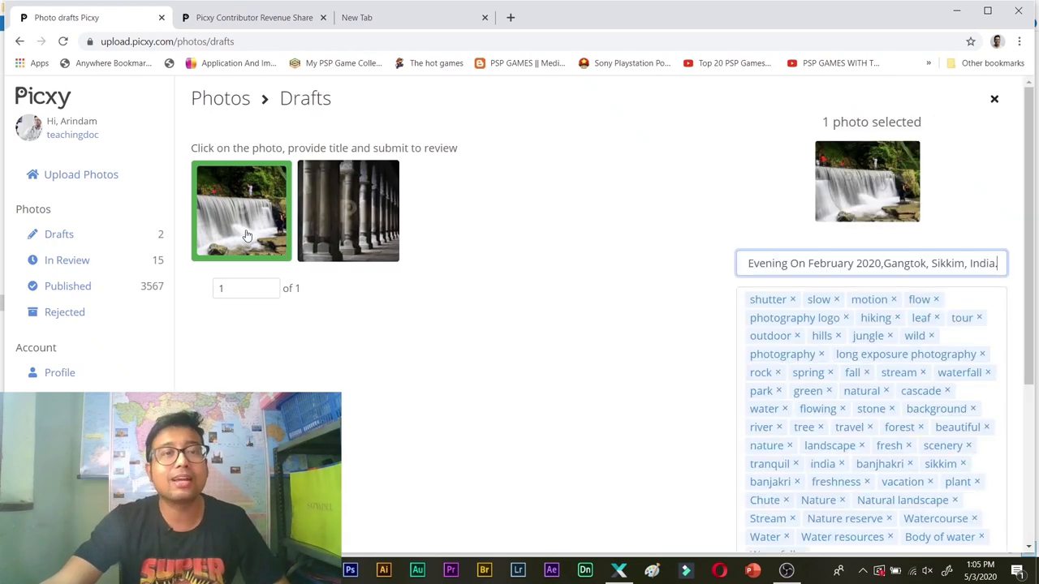
scroll("down", 3)
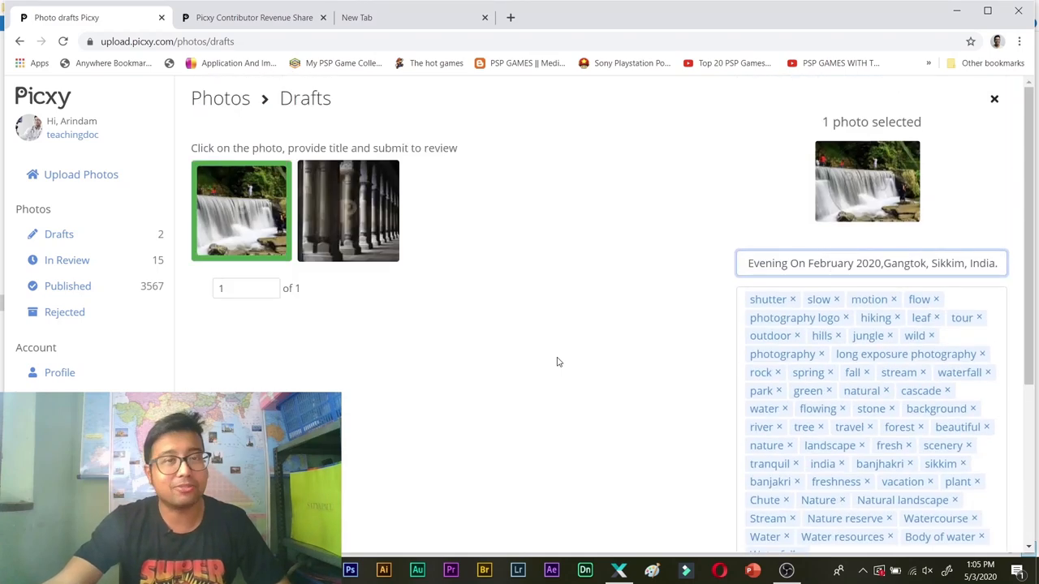
double_click(867, 263)
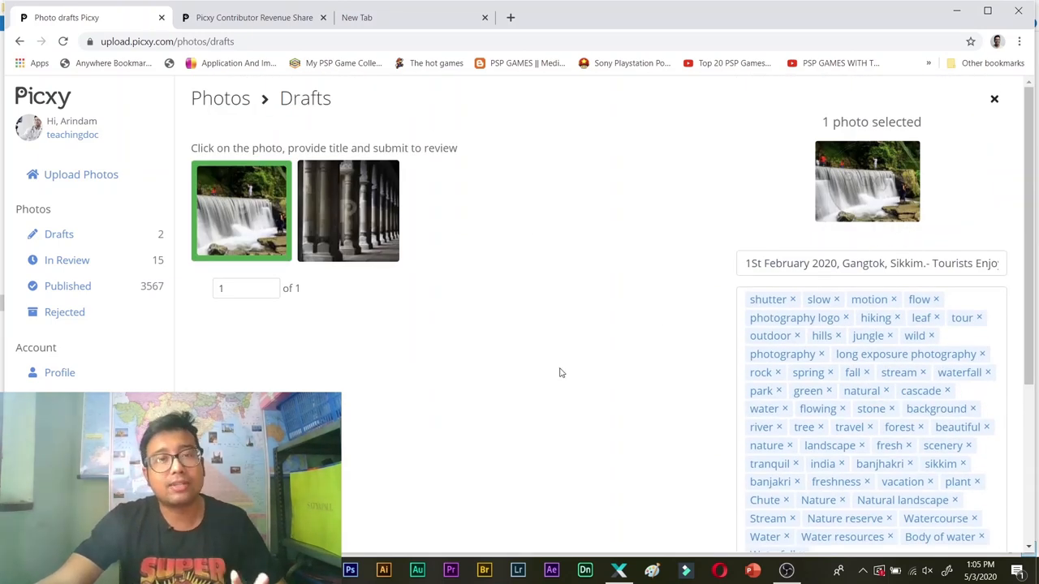
mouse_move(526, 359)
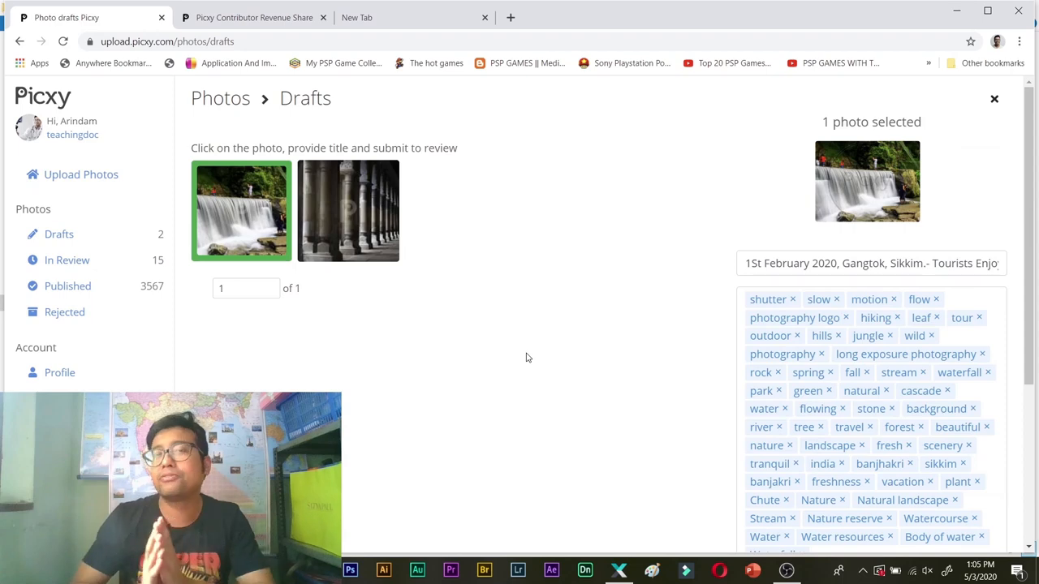
left_click(871, 263)
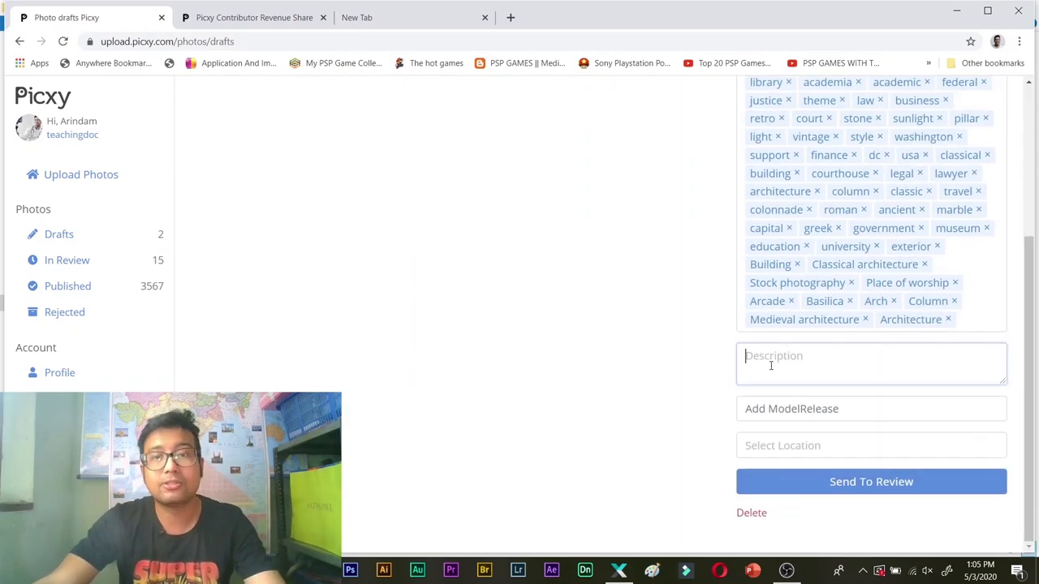
Return to the waterfall draft and fill in a matching description
scroll("up", 3)
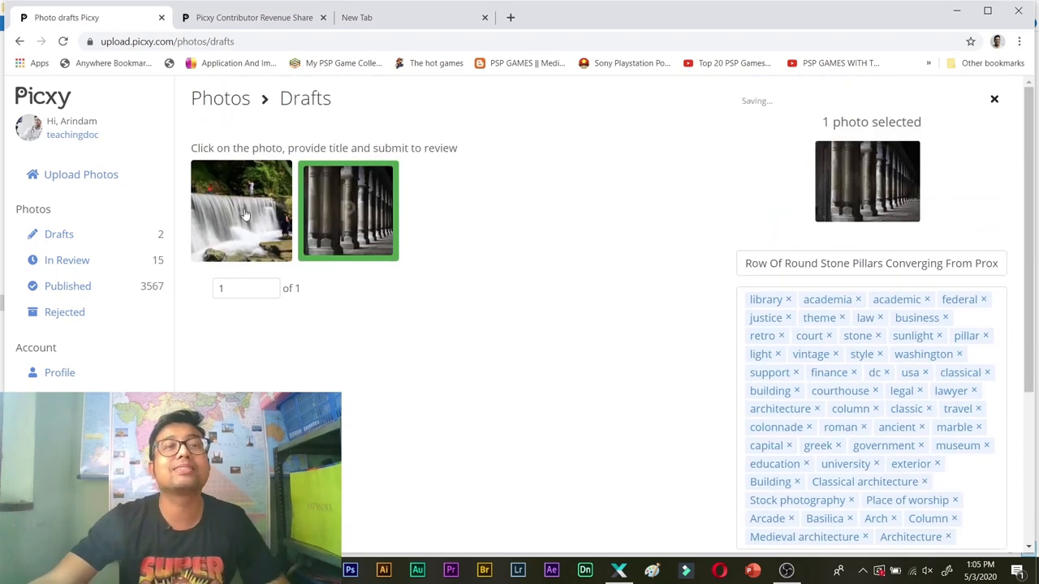
left_click(240, 211)
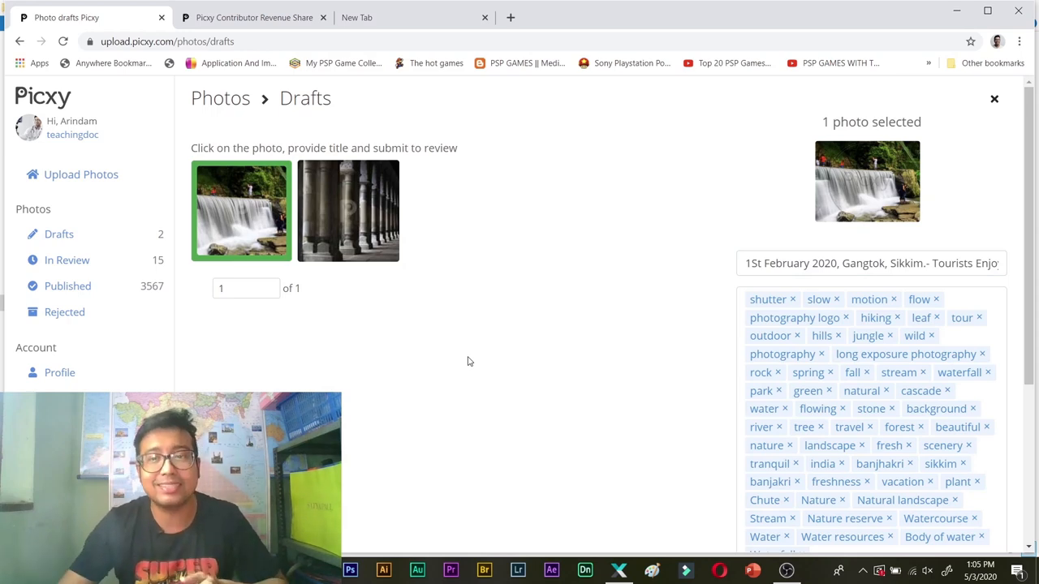
scroll("down", 3)
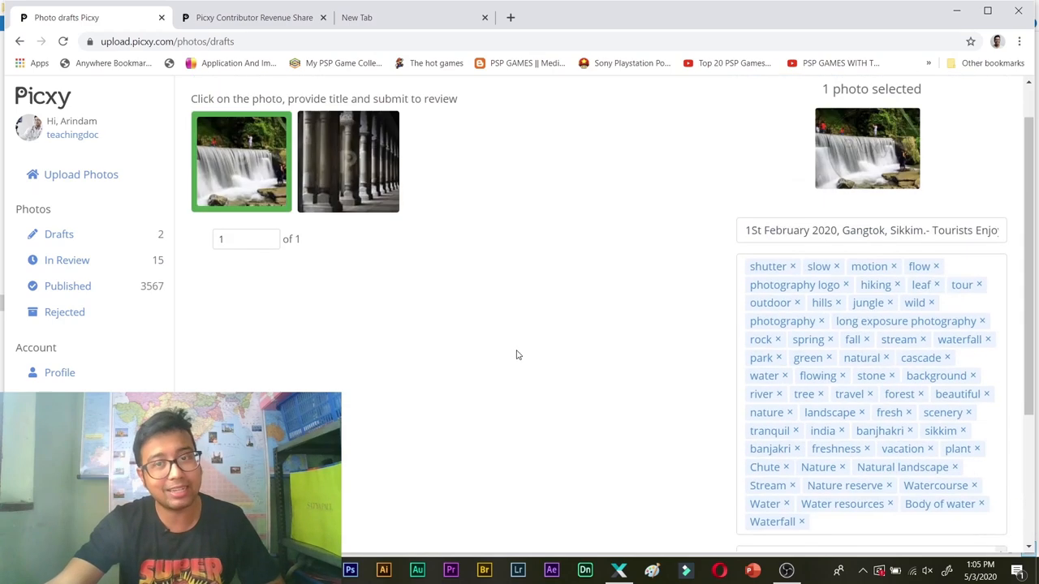
scroll("down", 3)
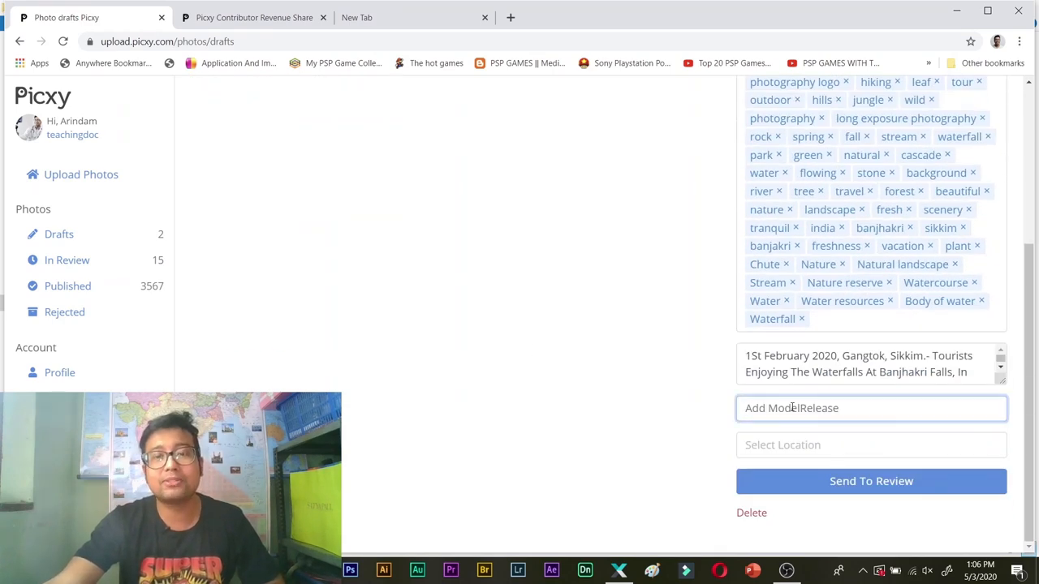
type("a")
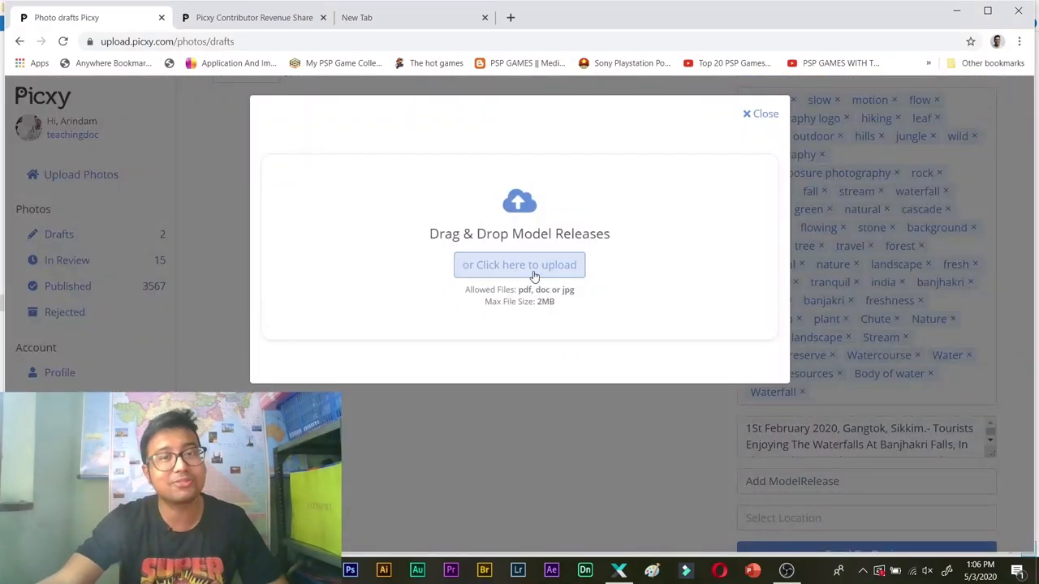
mouse_move(520, 265)
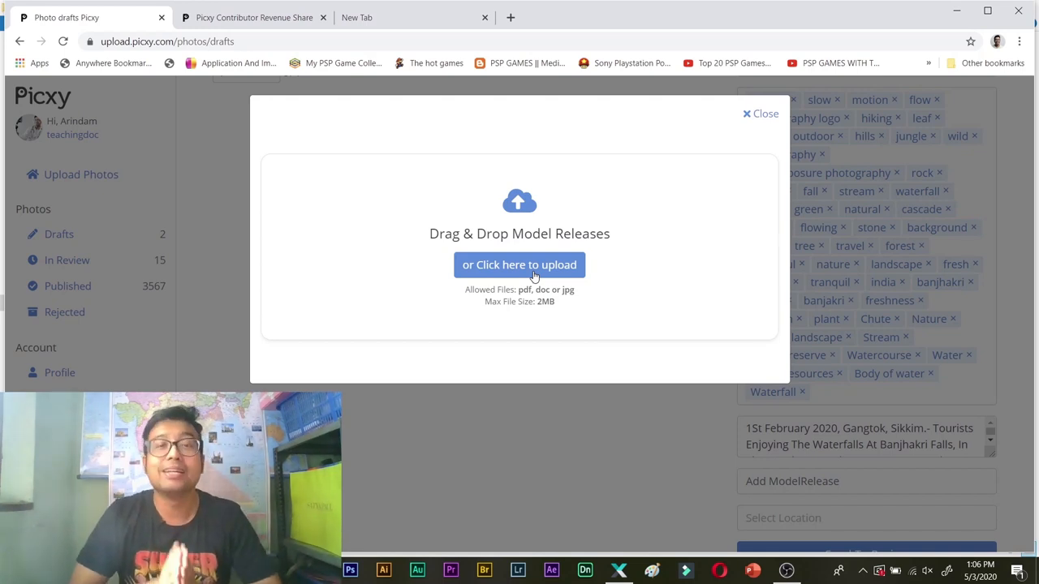
mouse_move(722, 177)
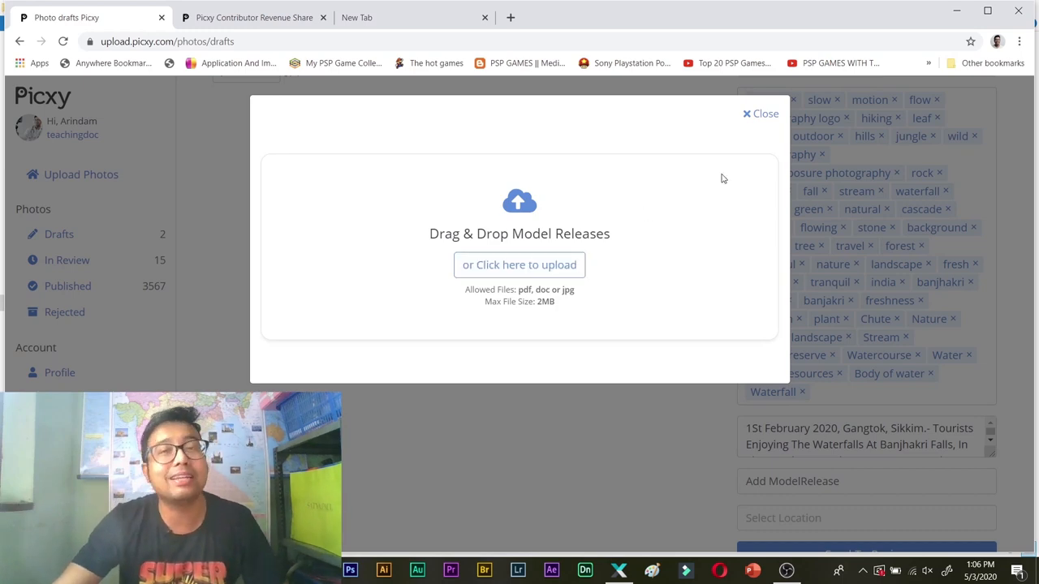
left_click(765, 114)
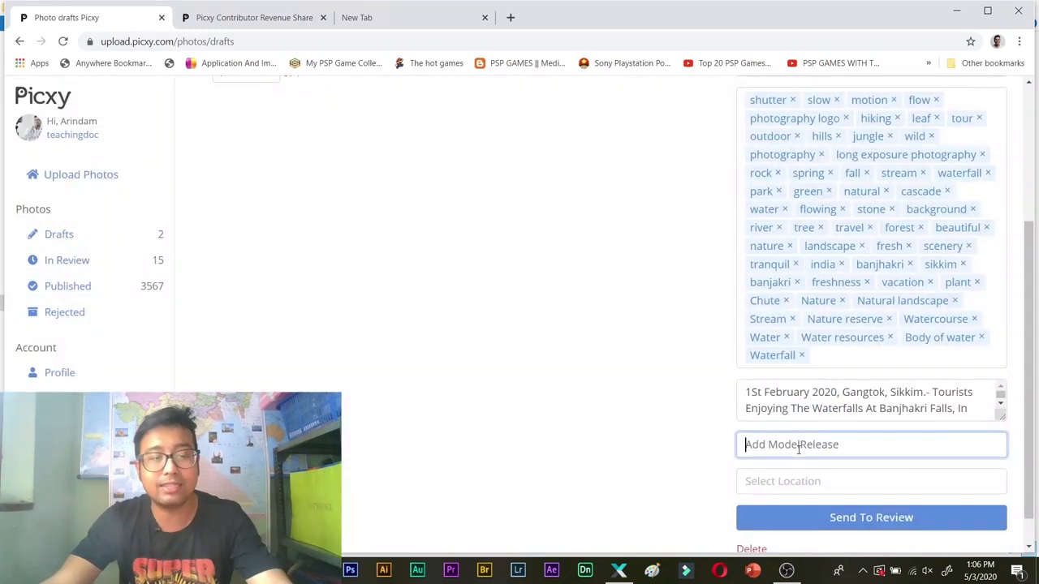
type("a")
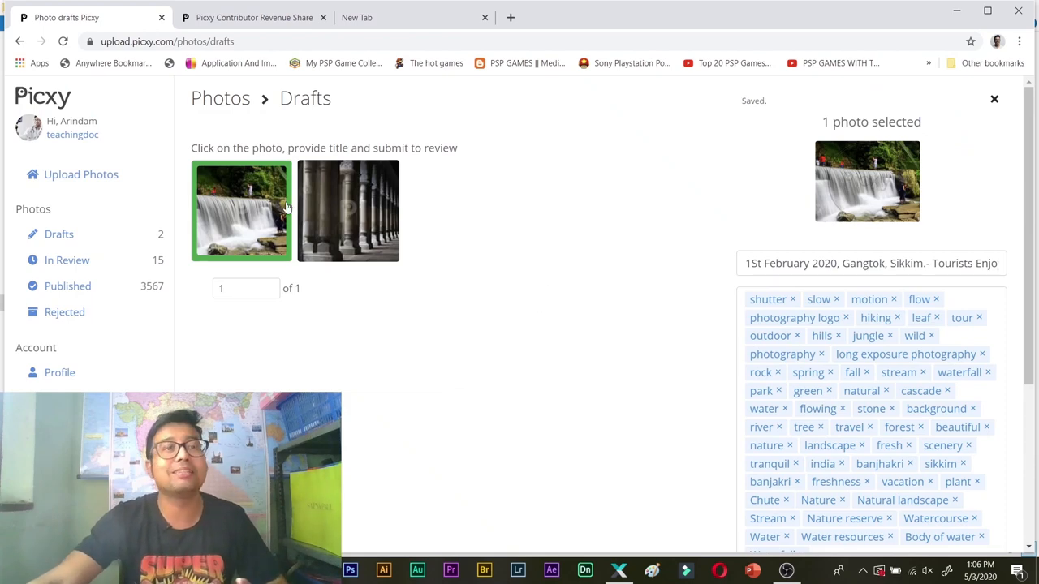
Send the remaining drafts to review, leaving Drafts empty, and view the 17-photo In Review queue
scroll("down", 3)
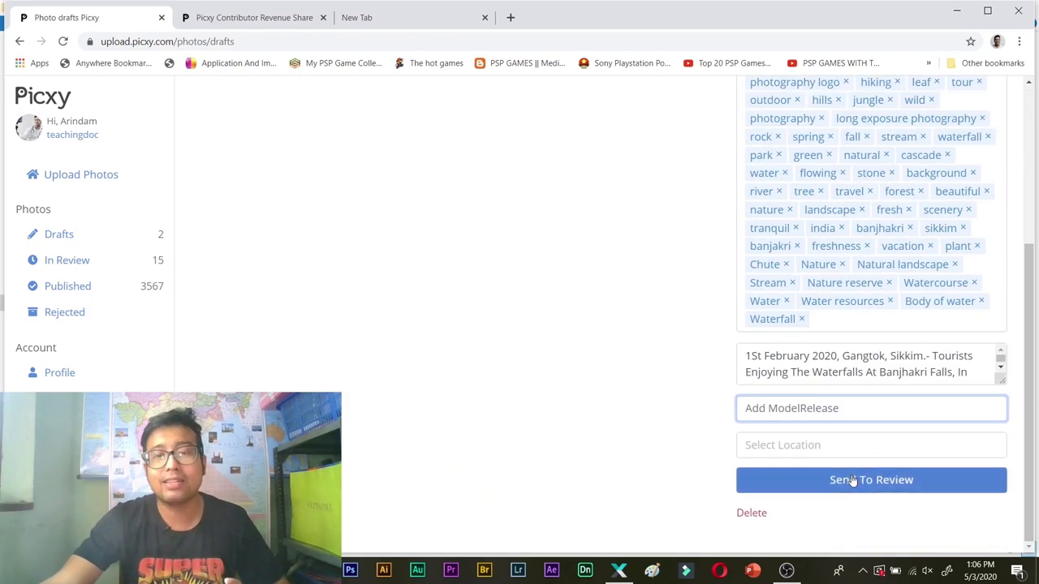
left_click(870, 481)
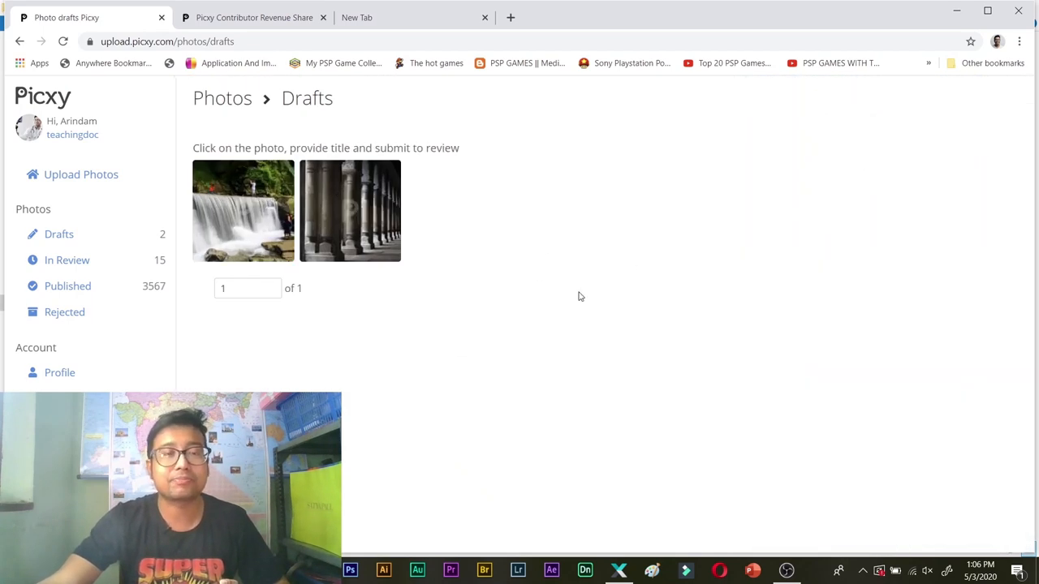
left_click(351, 211)
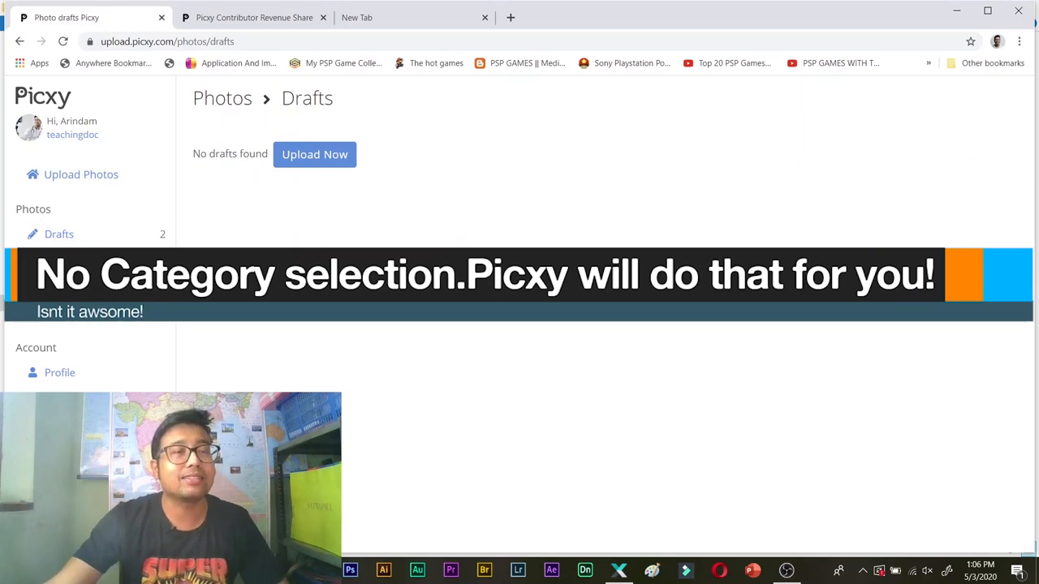
left_click(68, 260)
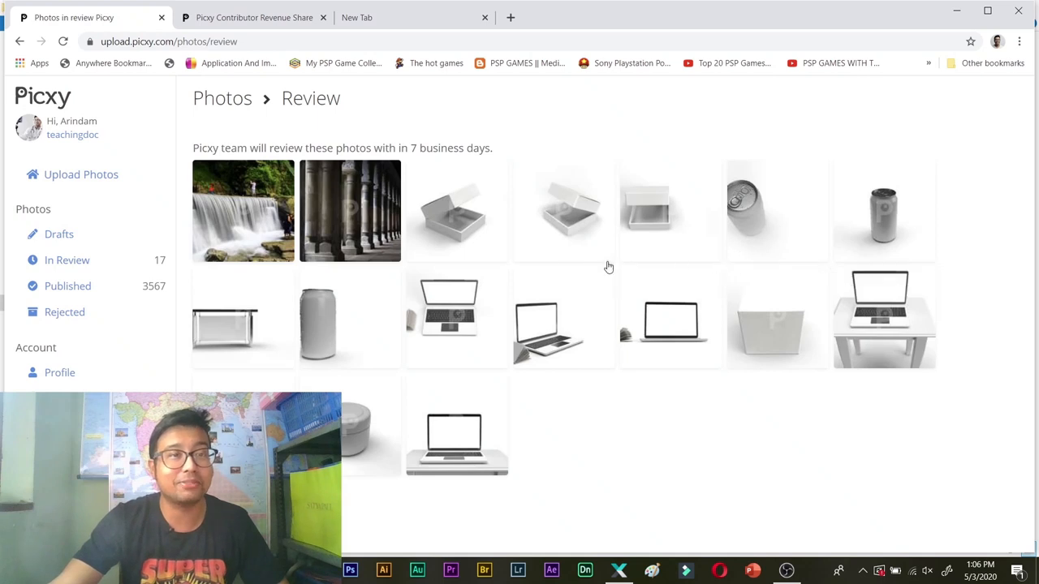
Browse the Published photos gallery from the sidebar
left_click(68, 285)
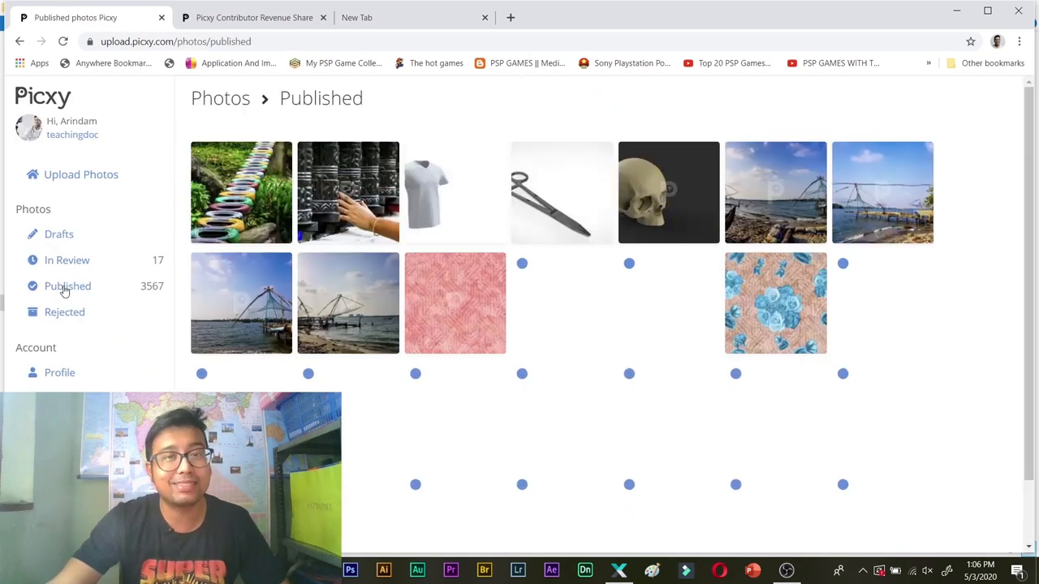
left_click(66, 259)
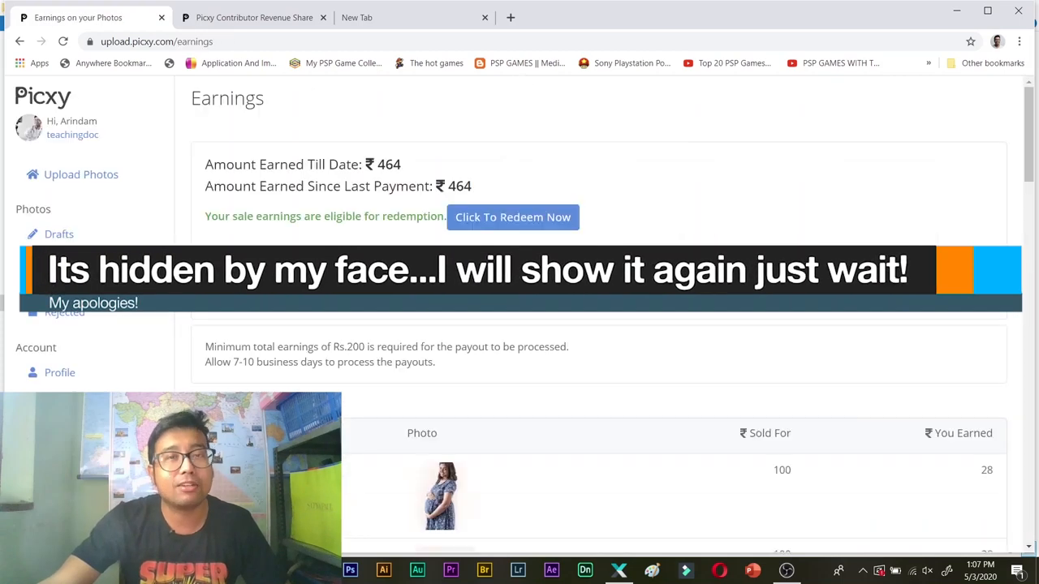
Scroll through the All Earnings per-photo sales table and return to the ₹464 summary
scroll("down", 3)
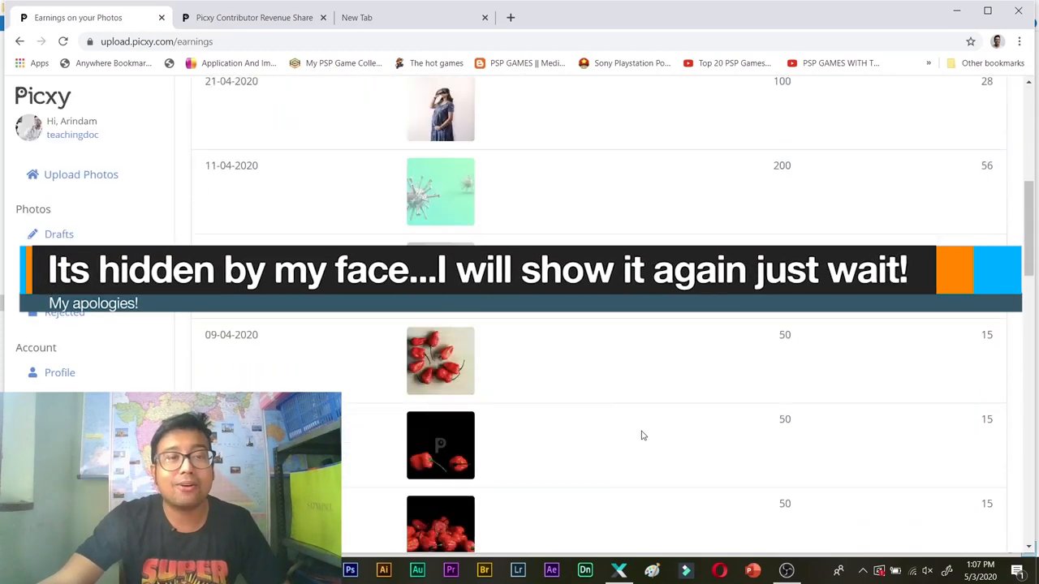
scroll("down", 3)
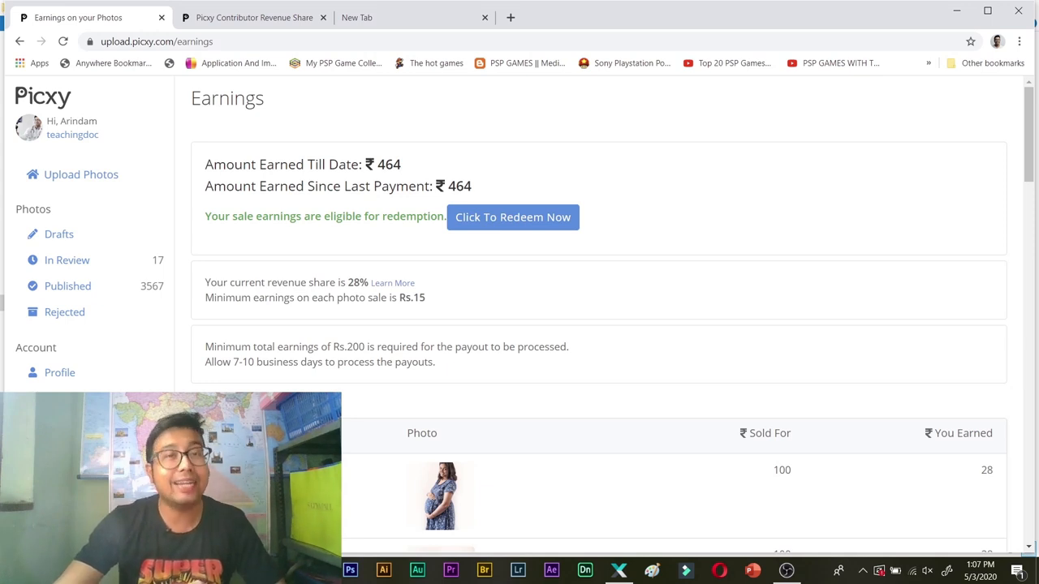
left_click(513, 218)
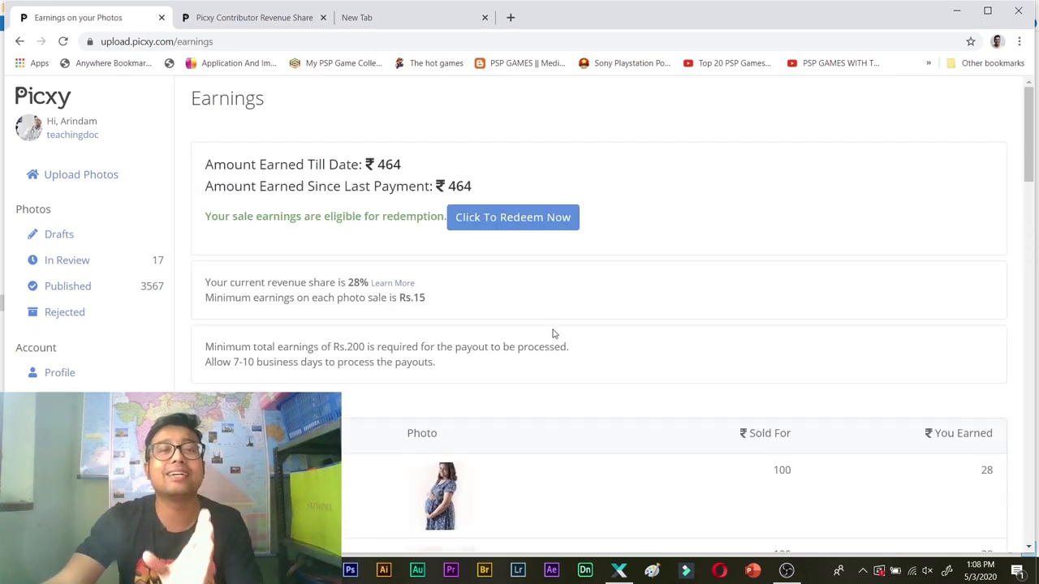
mouse_move(477, 315)
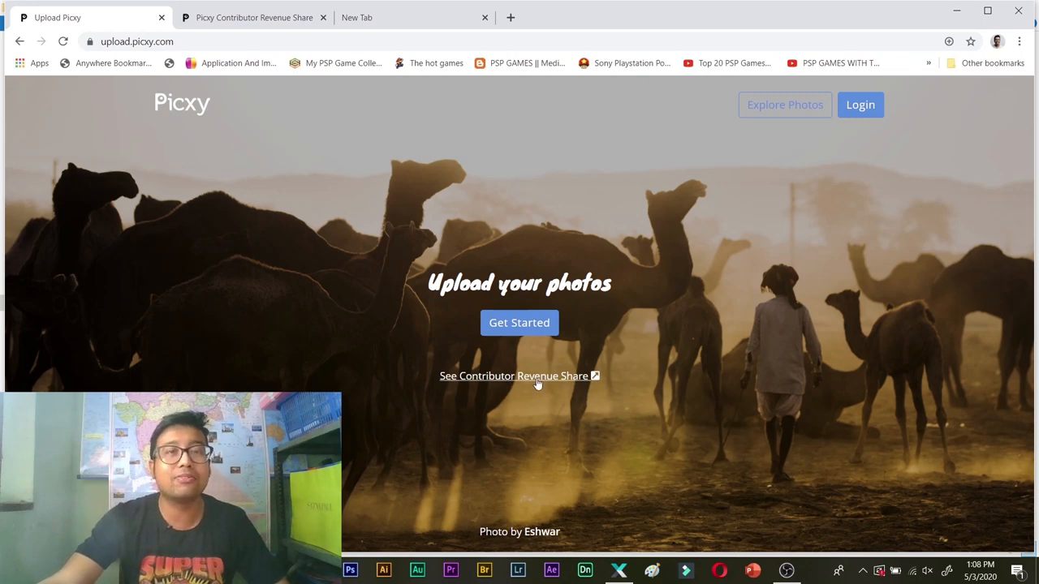
View the Contributor Share table of revenue percentages by published photo count
left_click(254, 17)
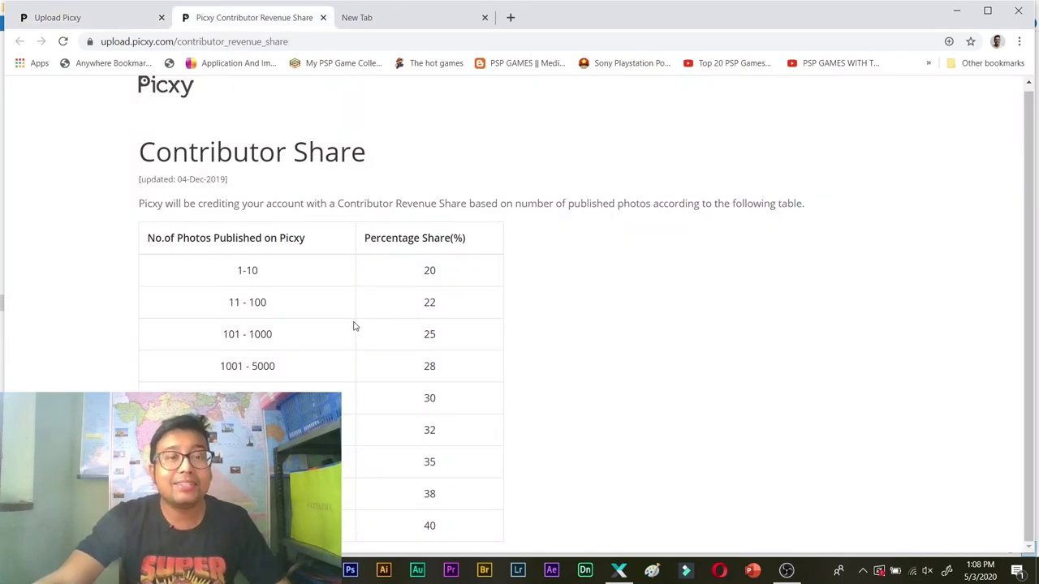
mouse_move(302, 268)
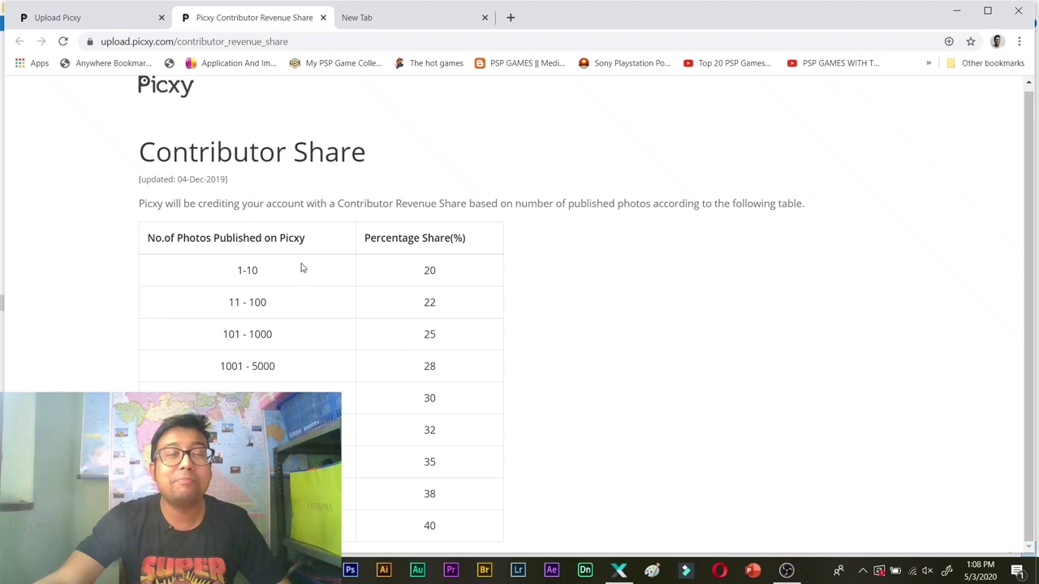
mouse_move(217, 323)
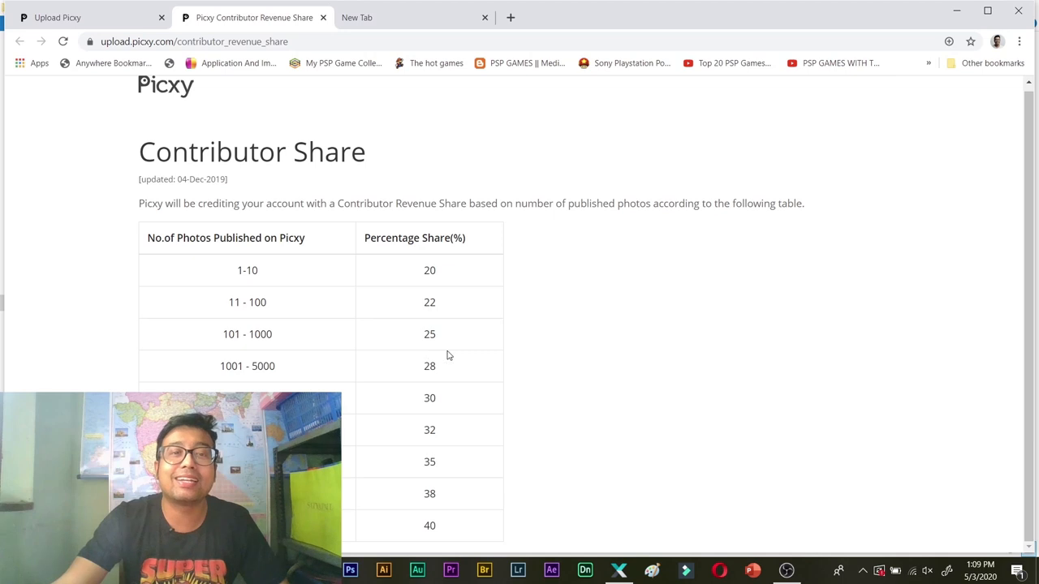
mouse_move(433, 357)
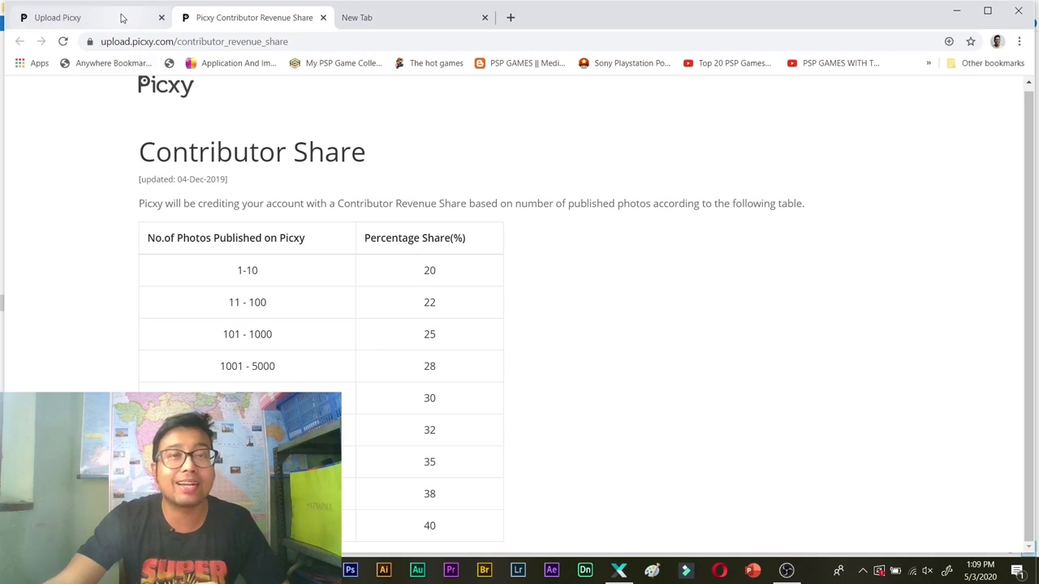
Return to the logged-in account tab to show payments received and bank details
left_click(57, 16)
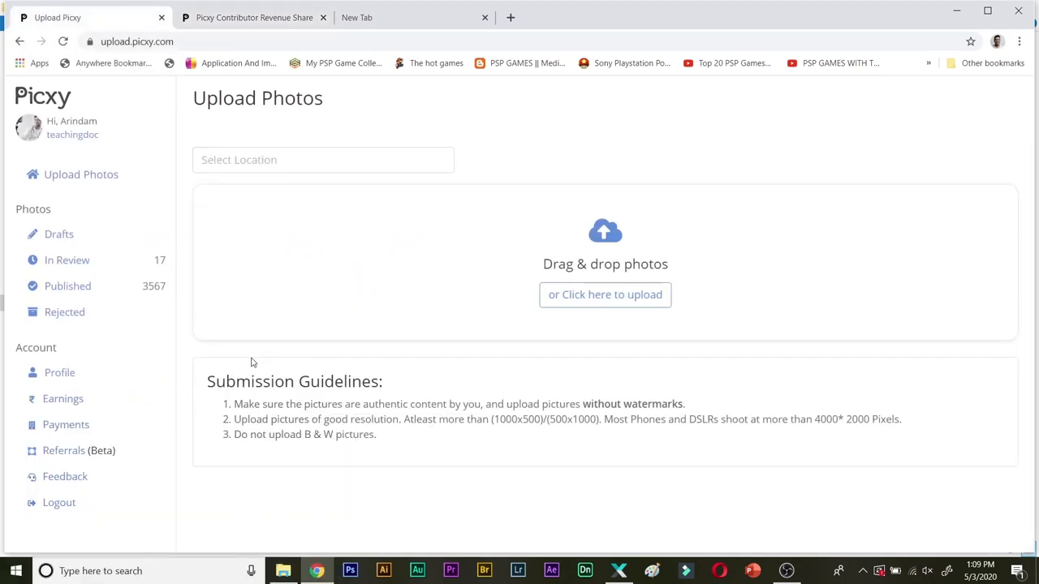
mouse_move(65, 425)
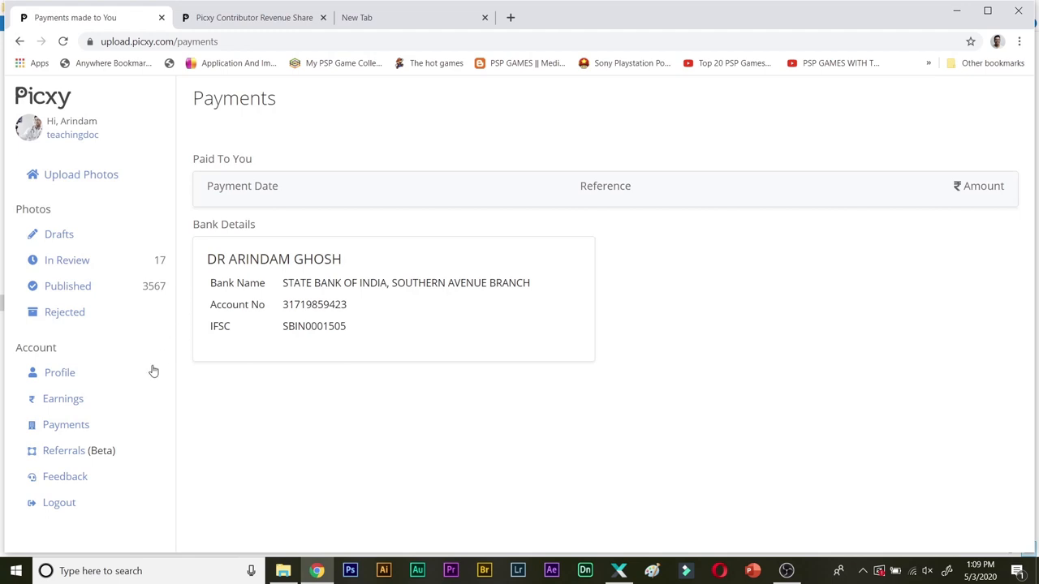
mouse_move(59, 504)
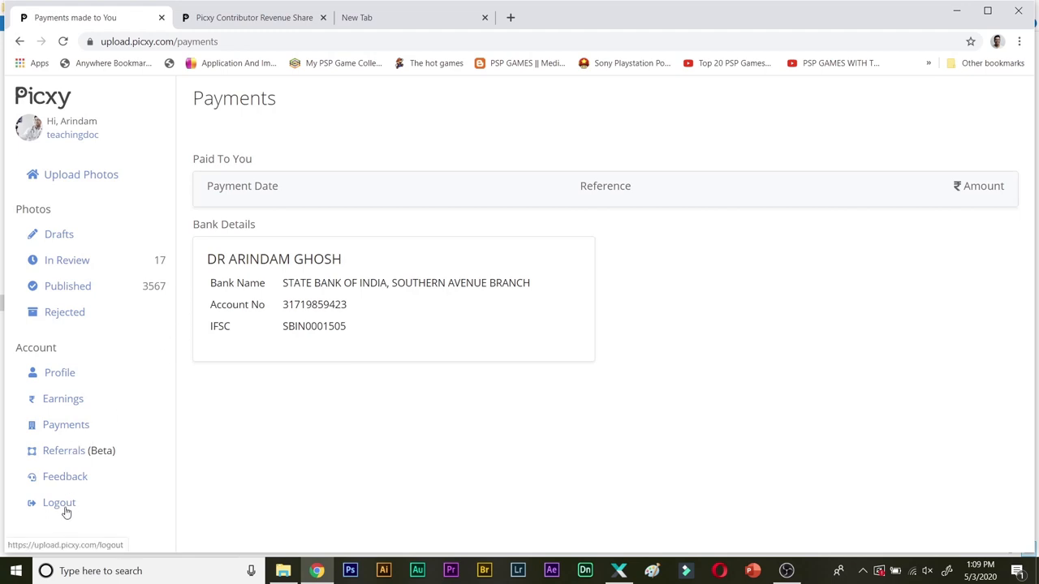
mouse_move(62, 399)
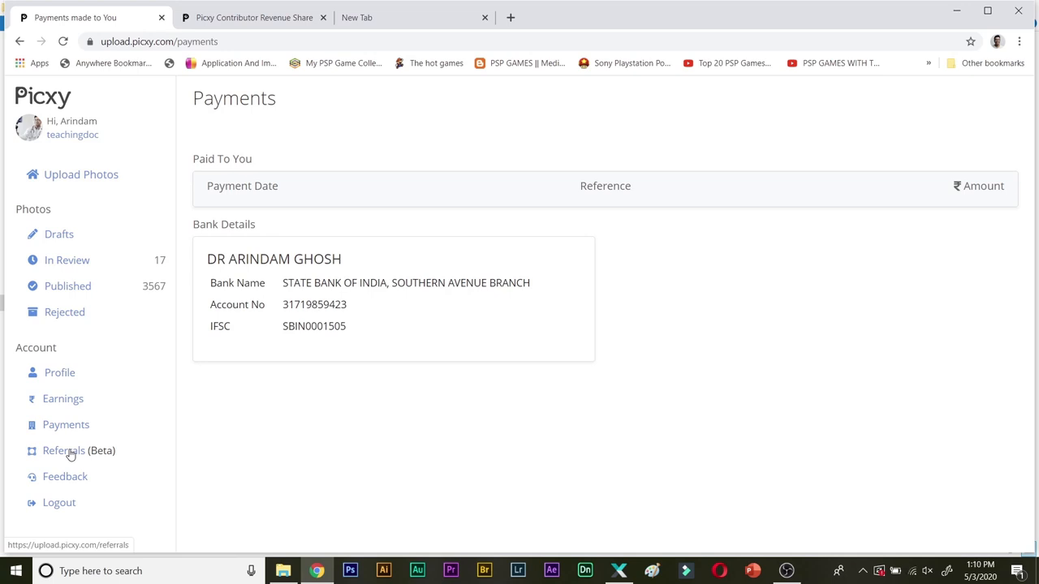
mouse_move(297, 282)
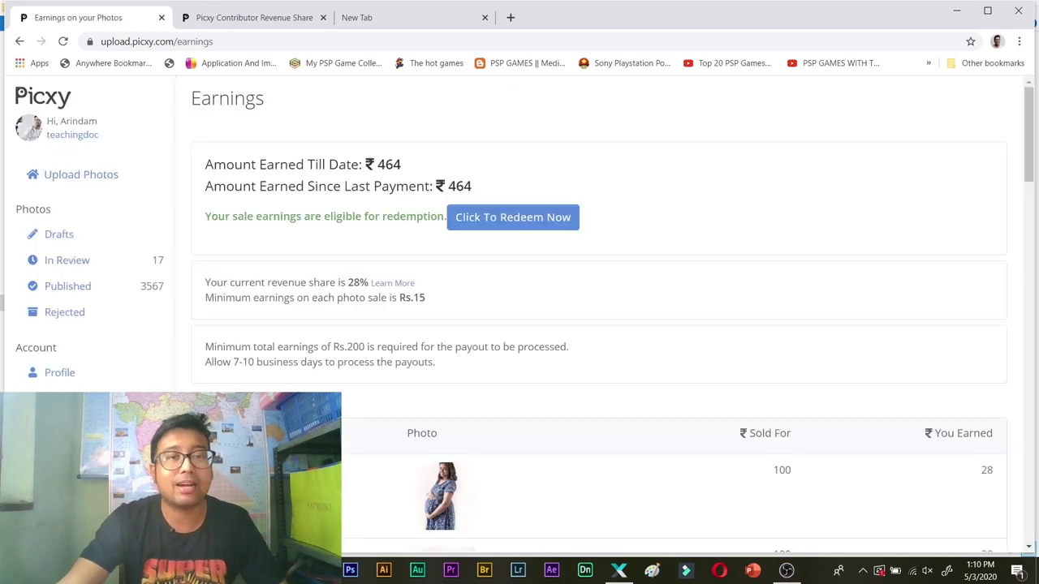
Check the 28% earnings share against the contributor share table and come back
scroll("down", 3)
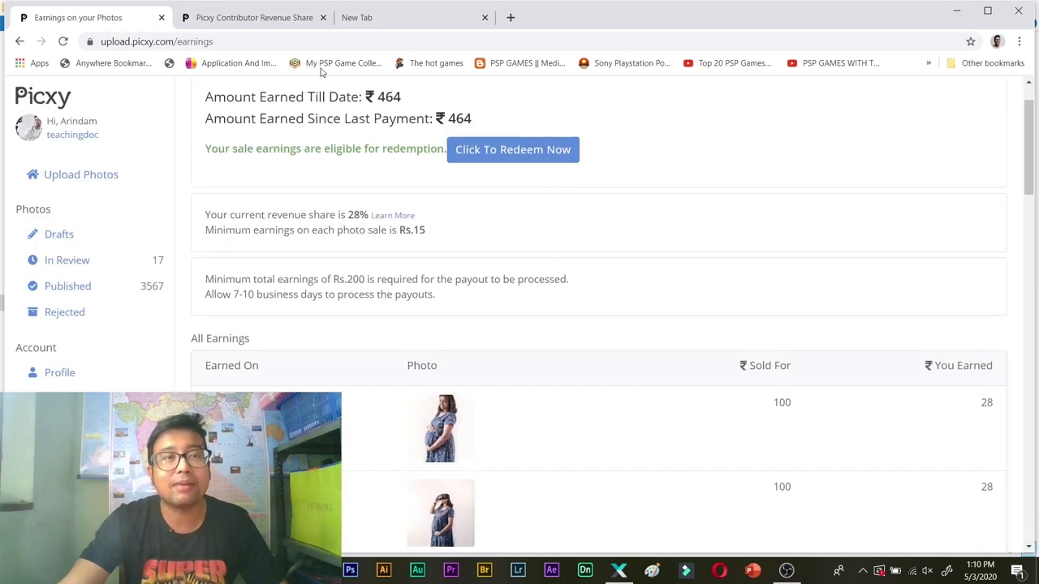
left_click(253, 16)
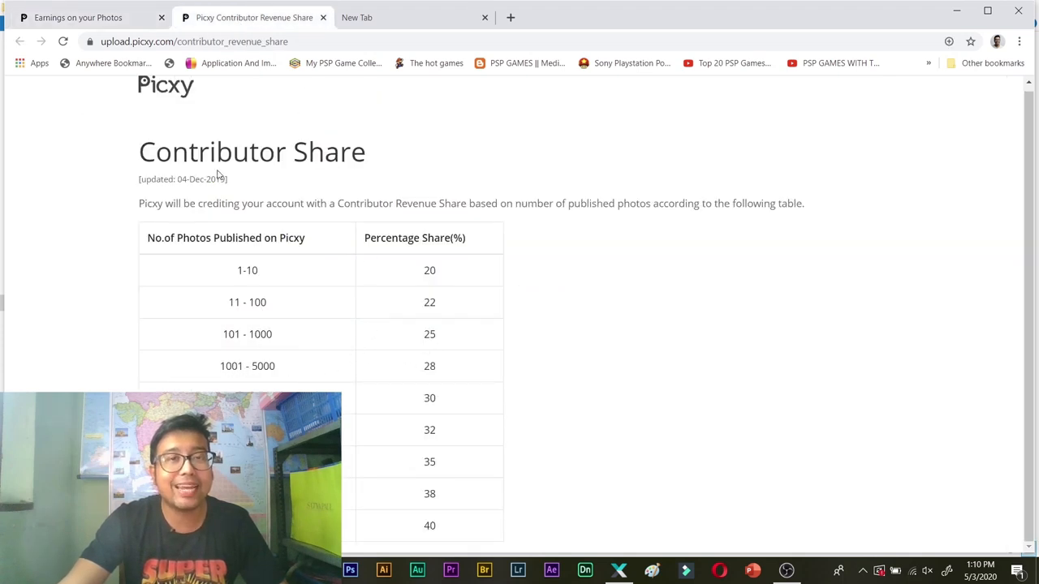
left_click(78, 16)
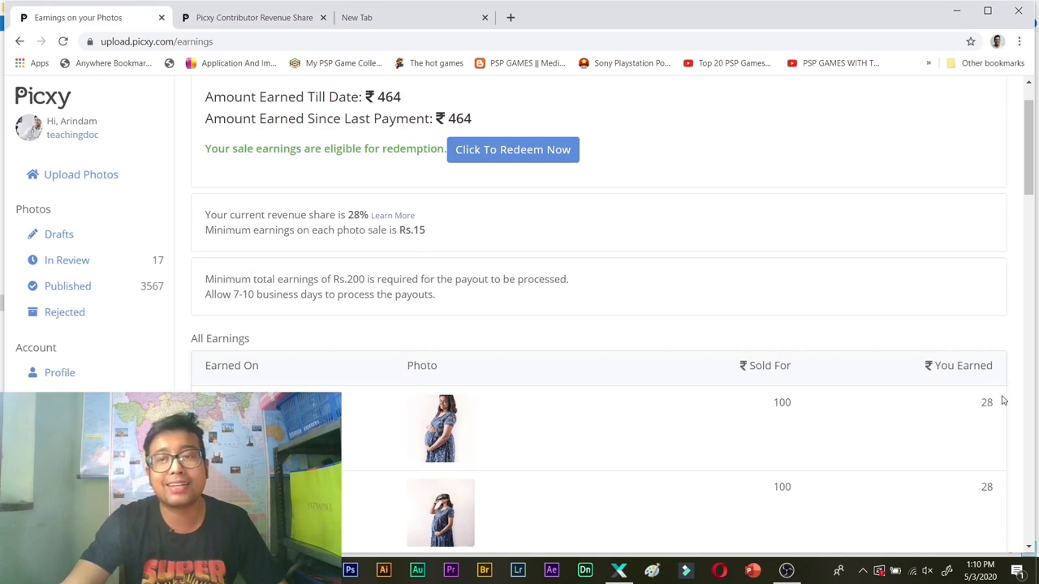
Browse the All Earnings list of sold photos, then go to Upload Photos
scroll("down", 3)
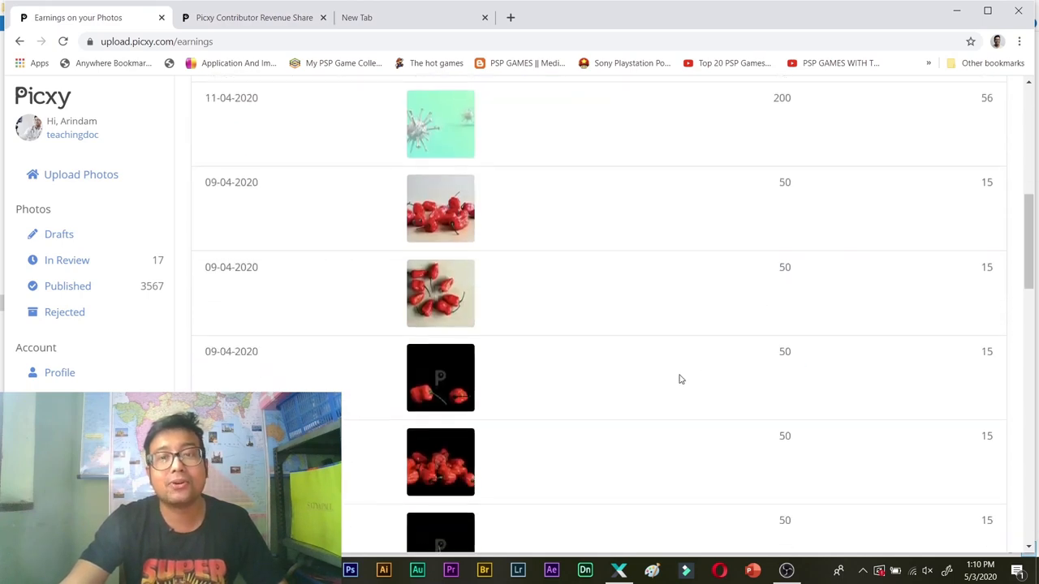
scroll("up", 3)
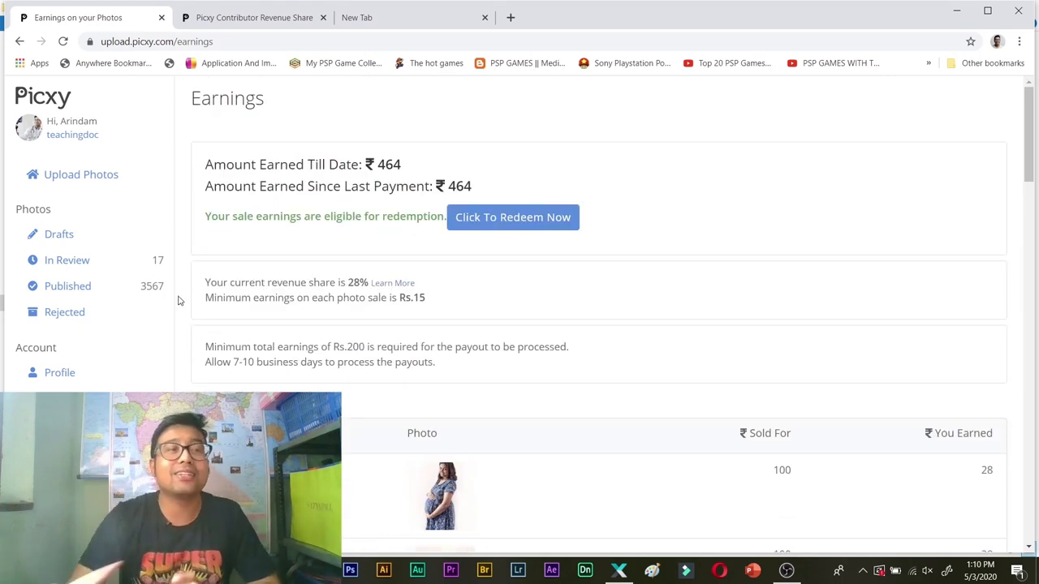
left_click(81, 175)
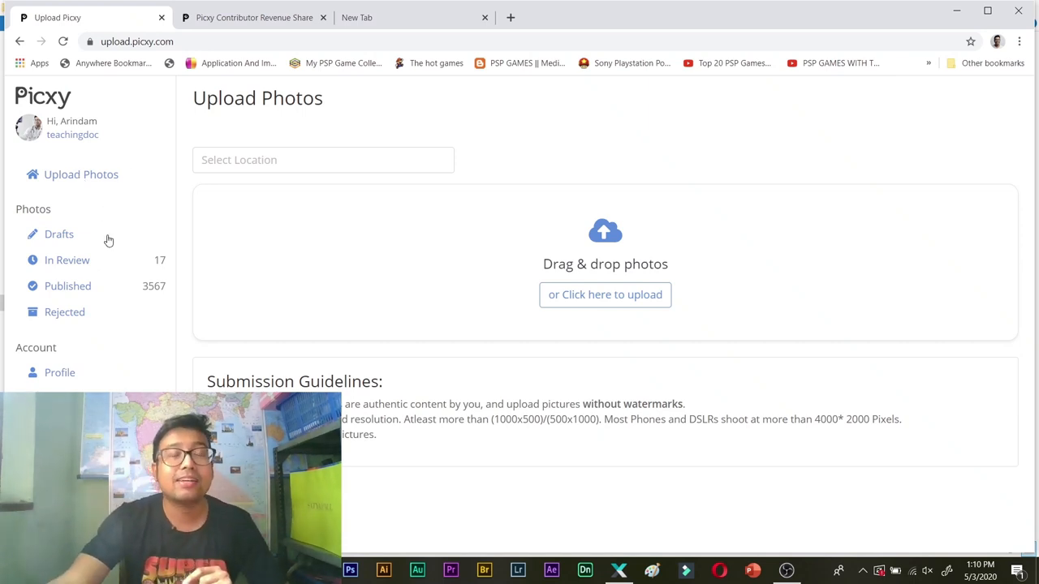
mouse_move(141, 295)
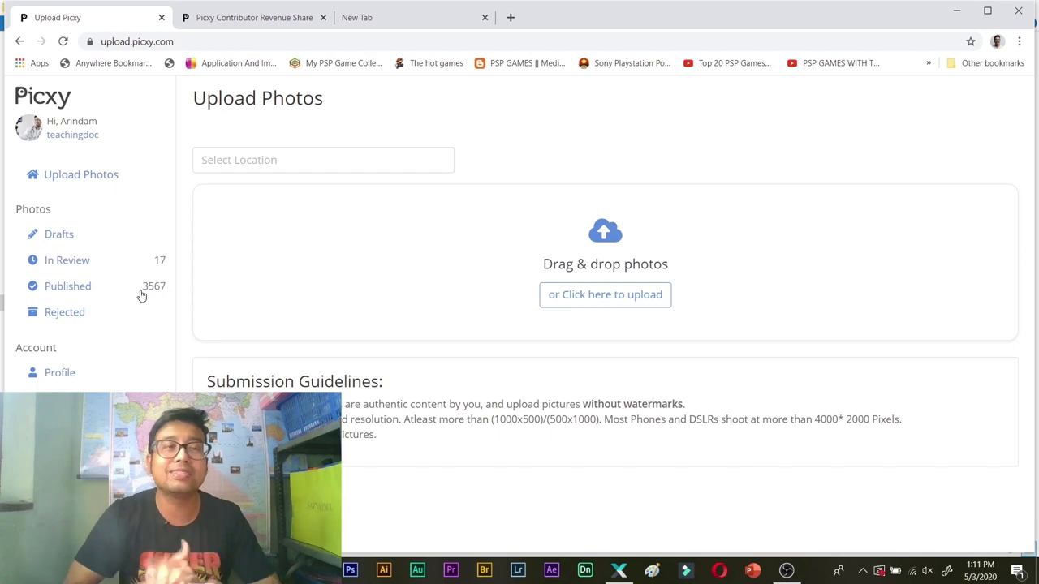
mouse_move(43, 272)
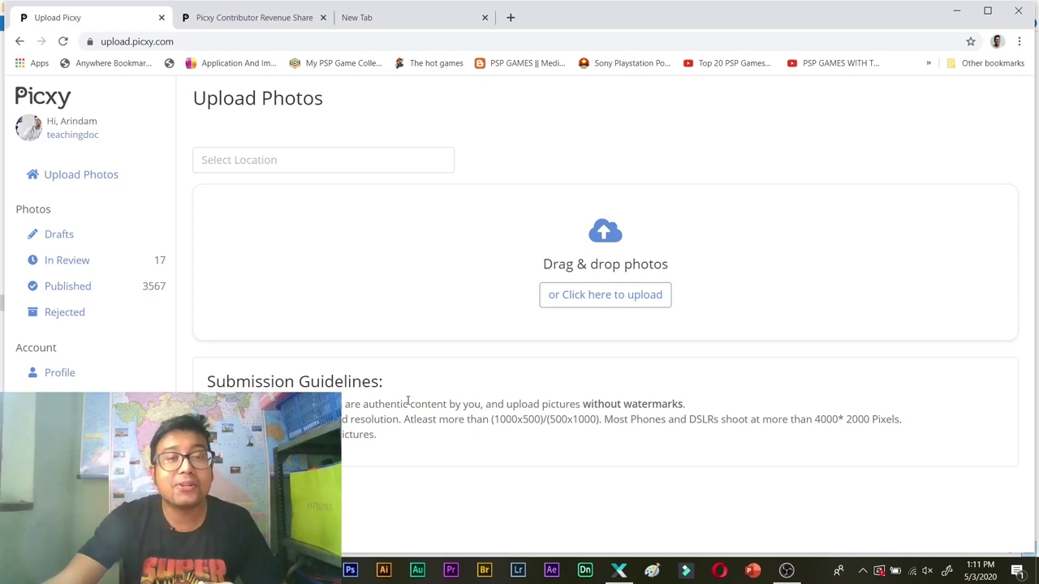
scroll("down", 3)
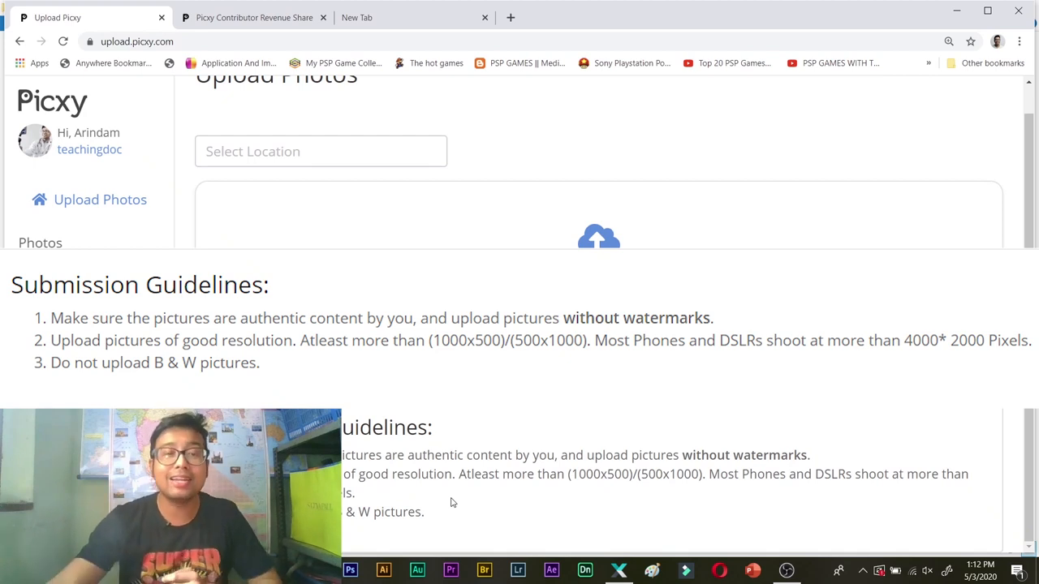
double_click(373, 513)
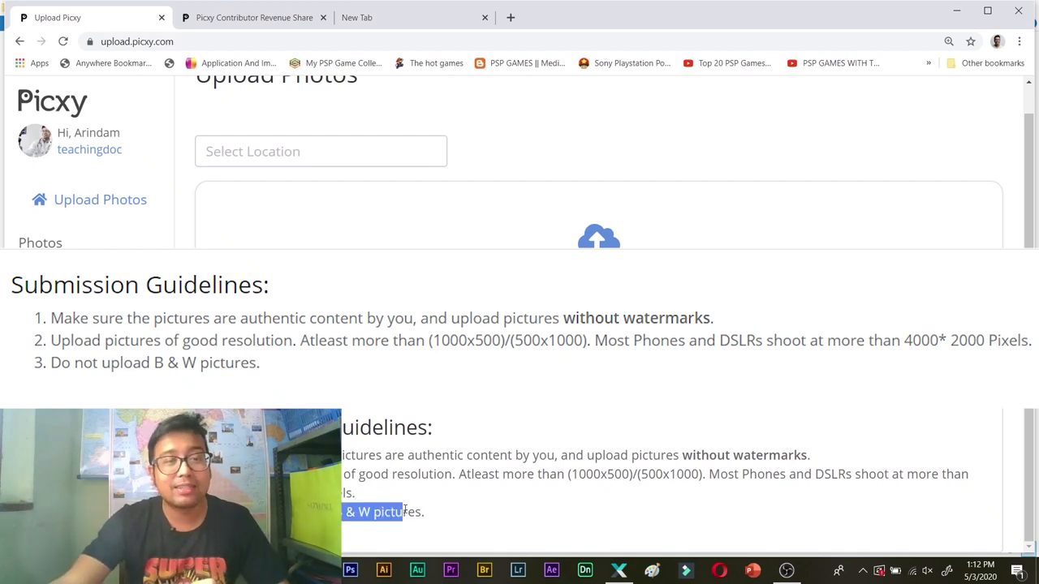